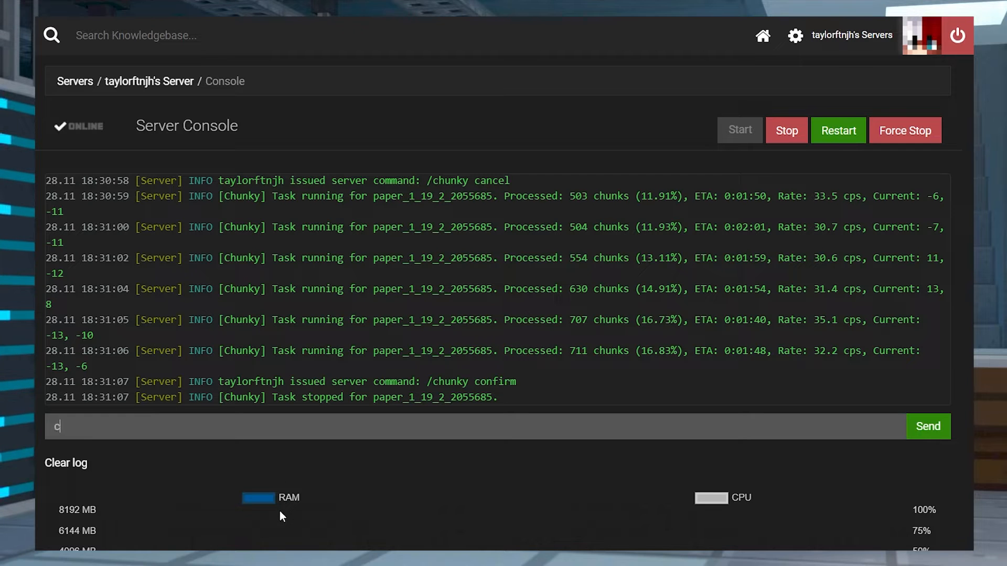
Send 'chunky start' from the console to pre-generate the main world.
{"action": "type", "text": "hunky start"}
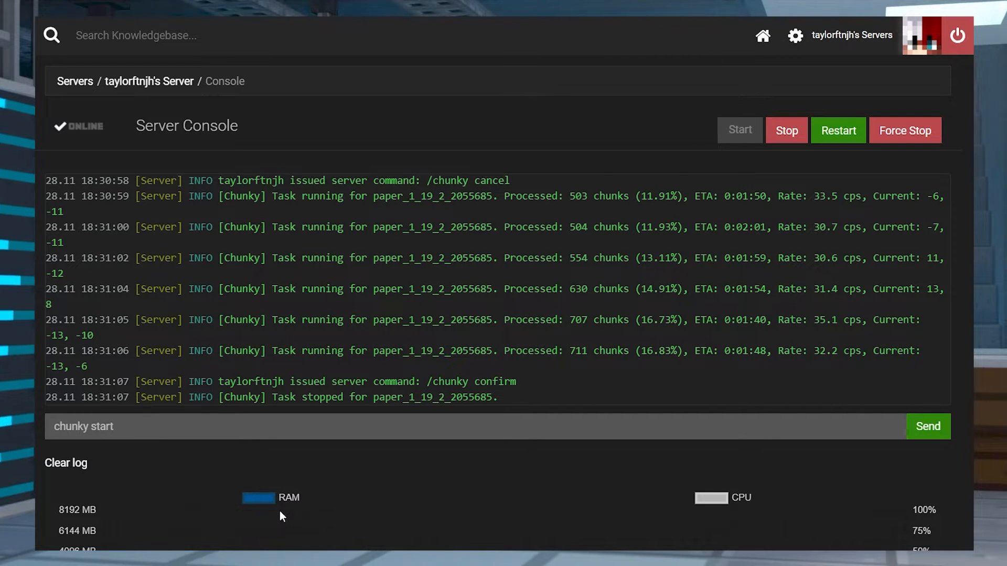
{"action": "left_click", "coordinate": [927, 427]}
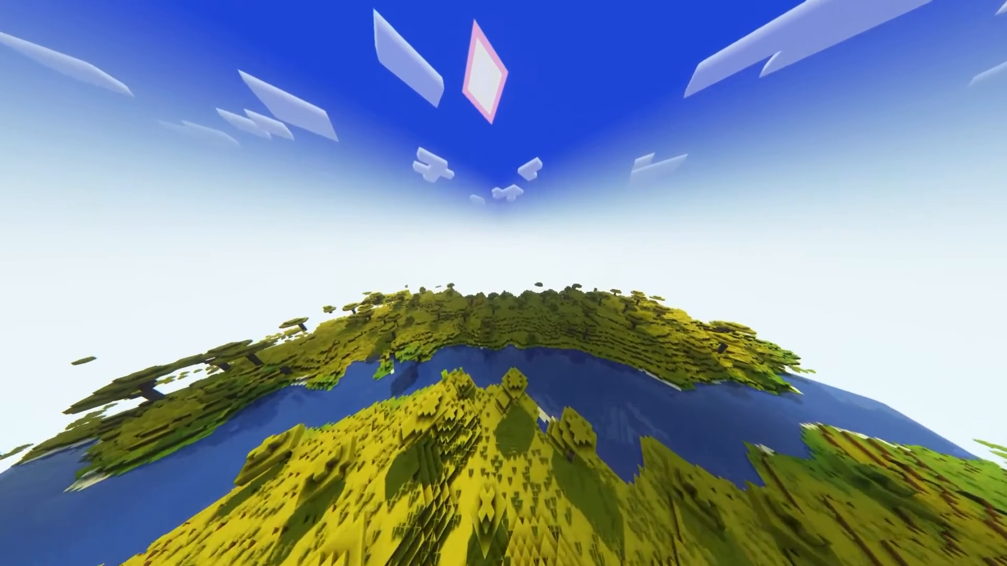
{"action": "mouse_move", "coordinate": [504, 284]}
{"action": "type", "text": "/chunky start"}
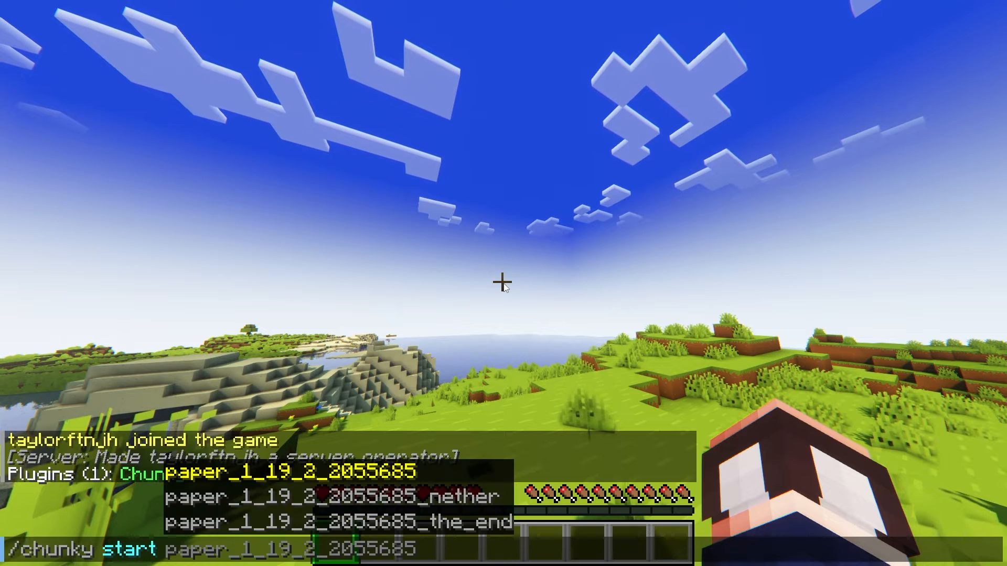
{"action": "key", "text": "Return"}
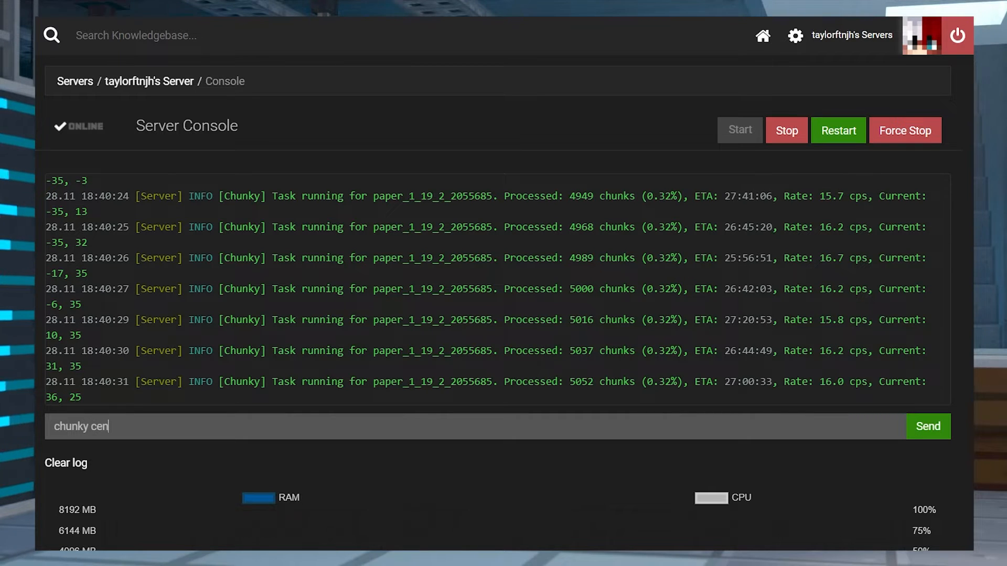
{"action": "type", "text": "ter 1"}
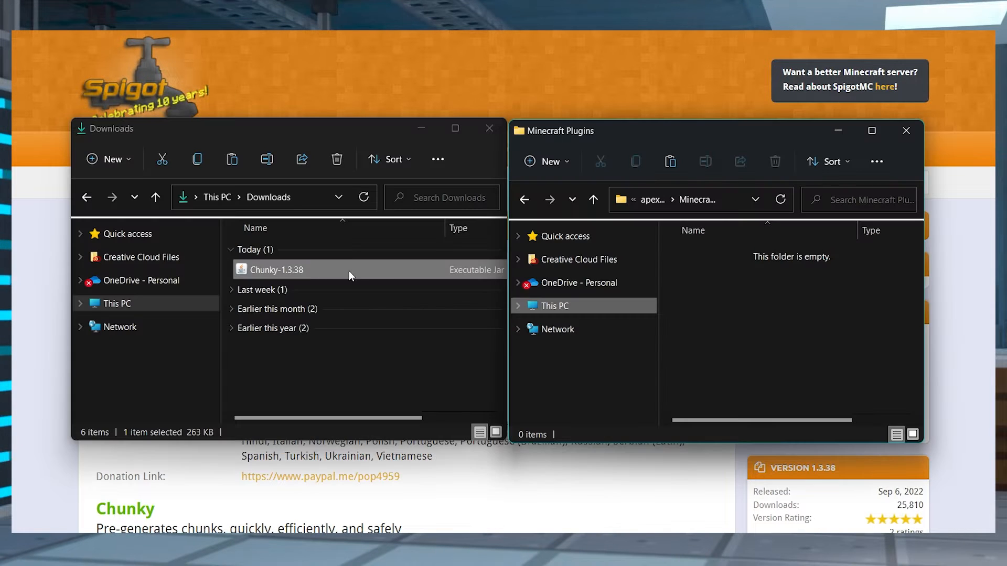
{"action": "mouse_move", "coordinate": [700, 285]}
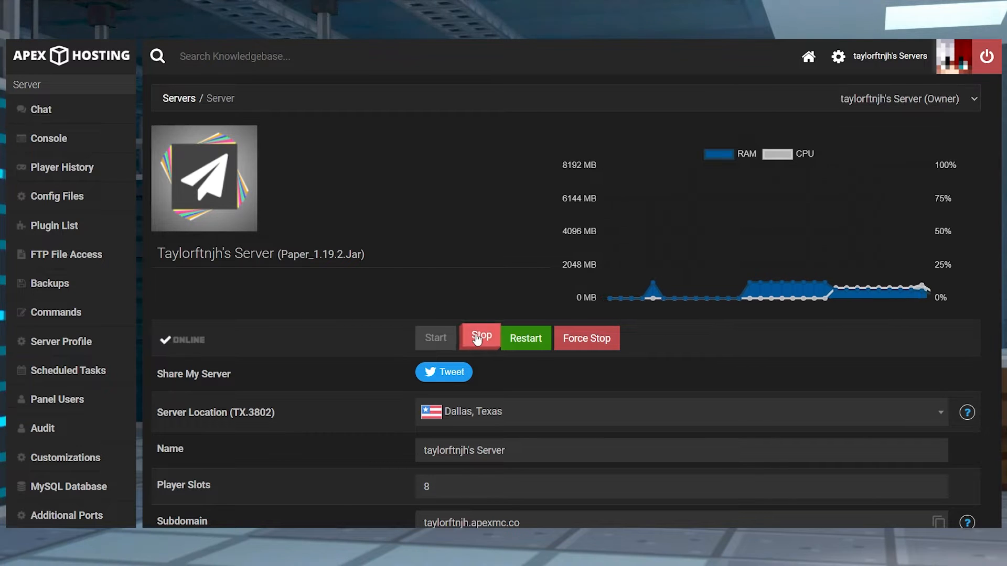
Stop the server and upload Chunky-1.3.38.jar into its plugins folder.
{"action": "left_click", "coordinate": [478, 339]}
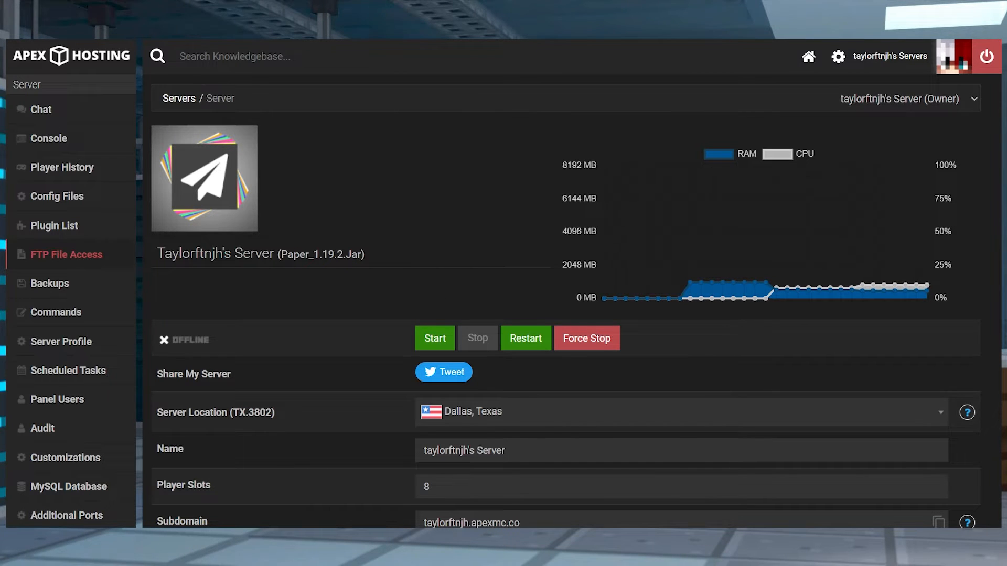
{"action": "left_click", "coordinate": [64, 254]}
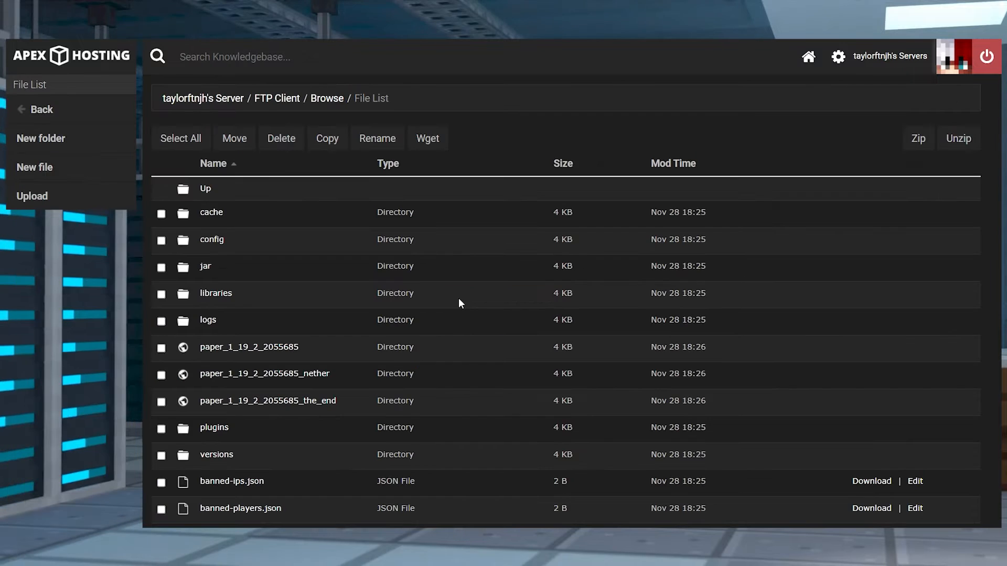
{"action": "mouse_move", "coordinate": [483, 309]}
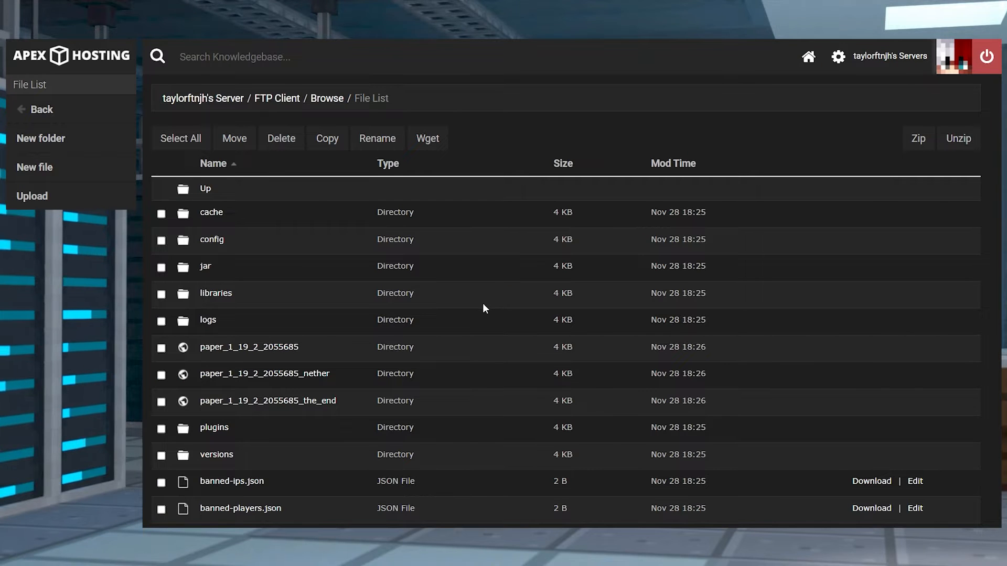
{"action": "mouse_move", "coordinate": [283, 437]}
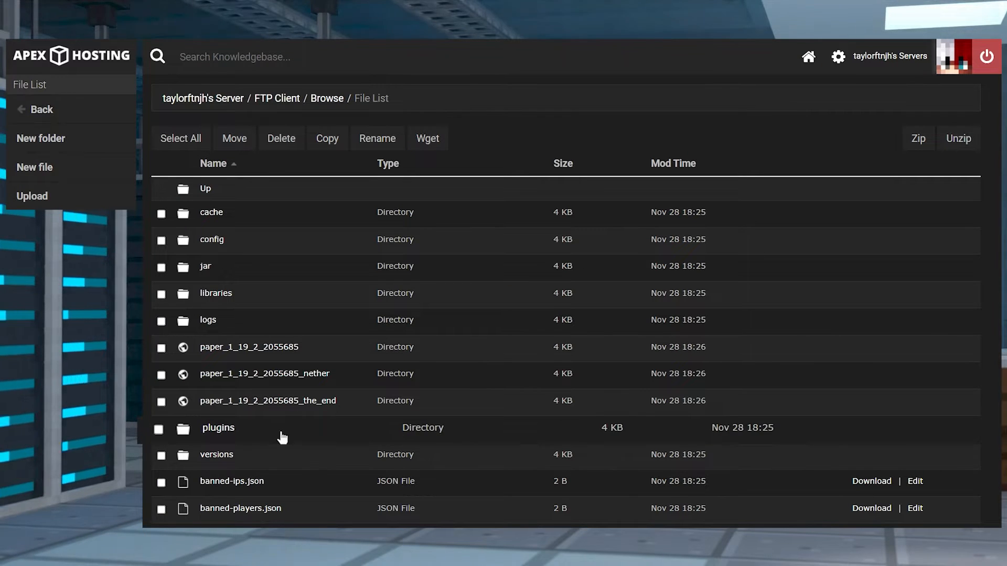
{"action": "left_click", "coordinate": [218, 428]}
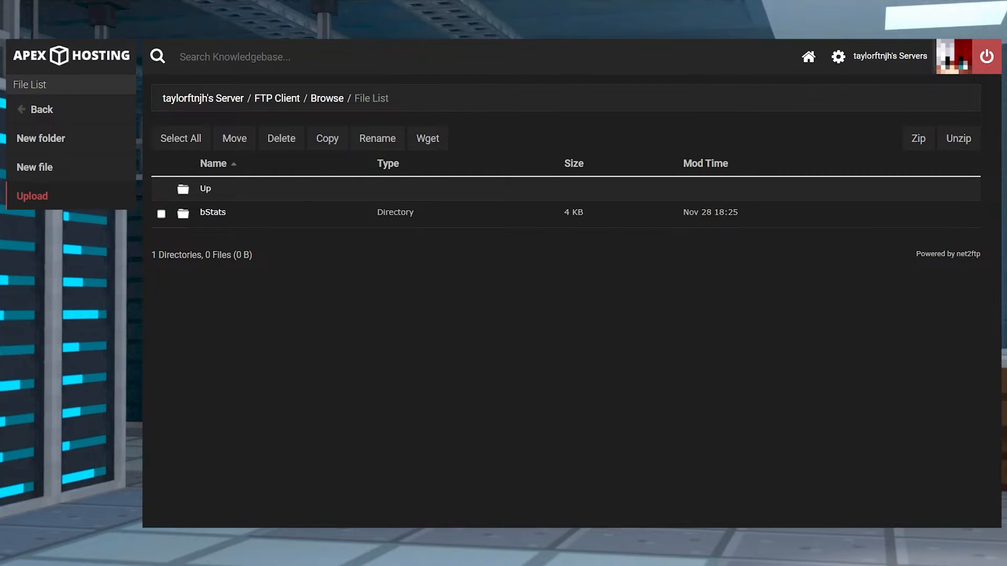
{"action": "left_click", "coordinate": [31, 196]}
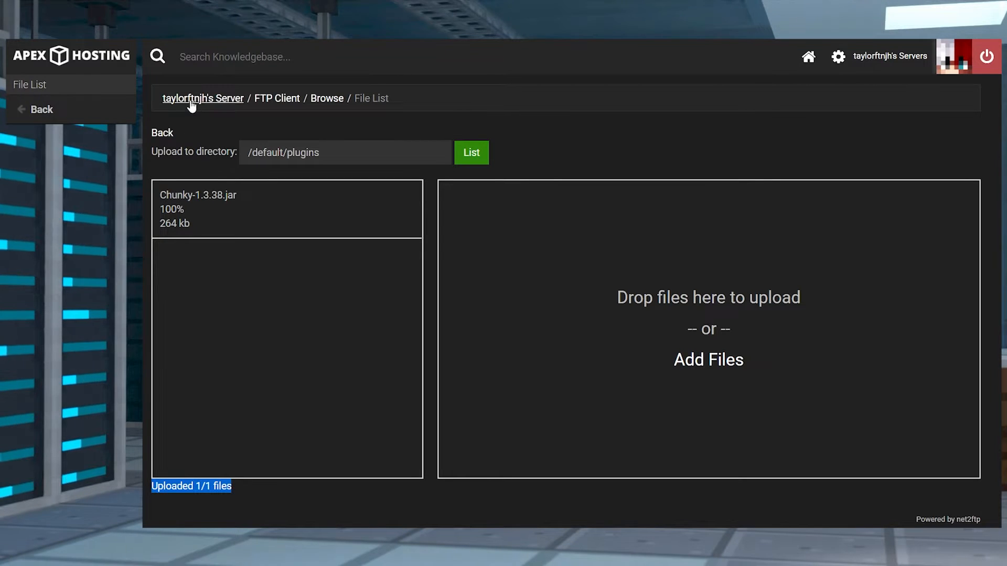
{"action": "left_click", "coordinate": [202, 98]}
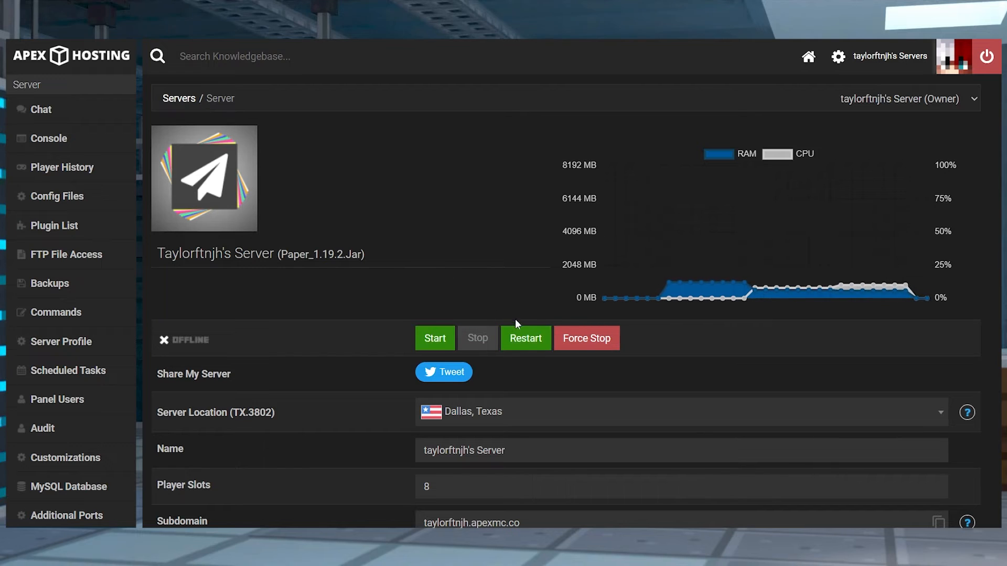
{"action": "mouse_move", "coordinate": [526, 338]}
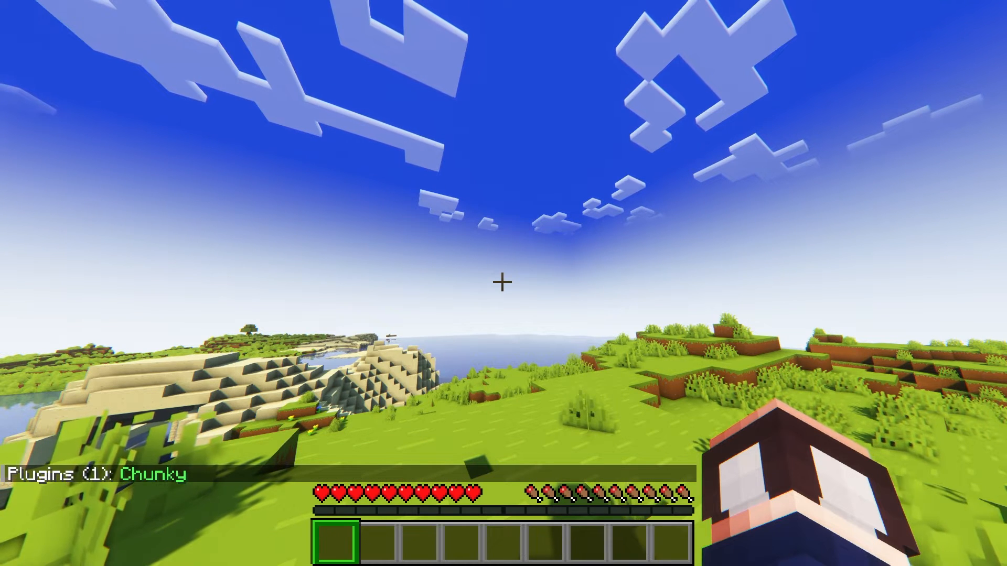
{"action": "mouse_move", "coordinate": [503, 283]}
{"action": "type", "text": "/chunky"}
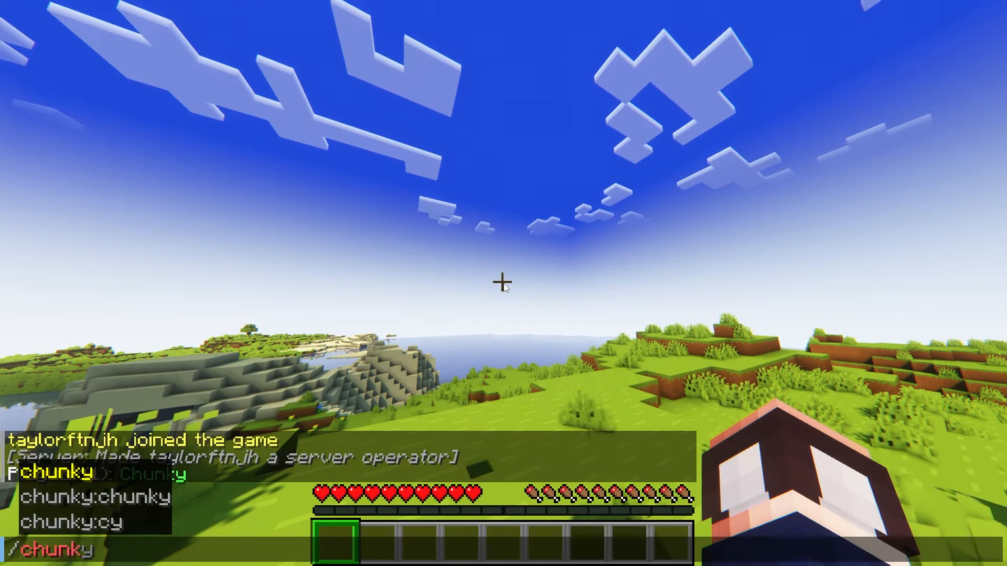
Run /chunky start in chat to pregenerate a radius-500 square around 0,0.
{"action": "type", "text": "start"}
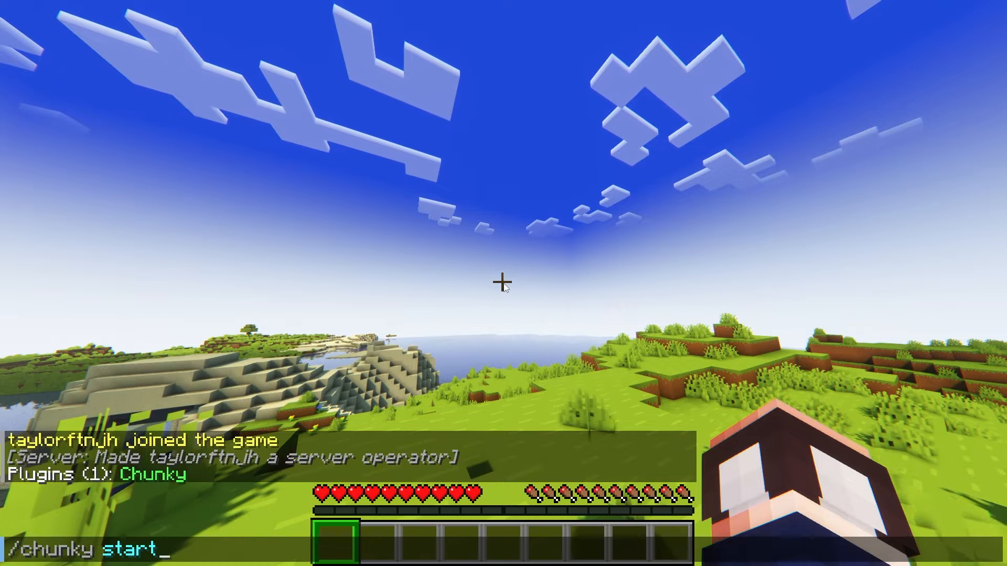
{"action": "key", "text": "Return"}
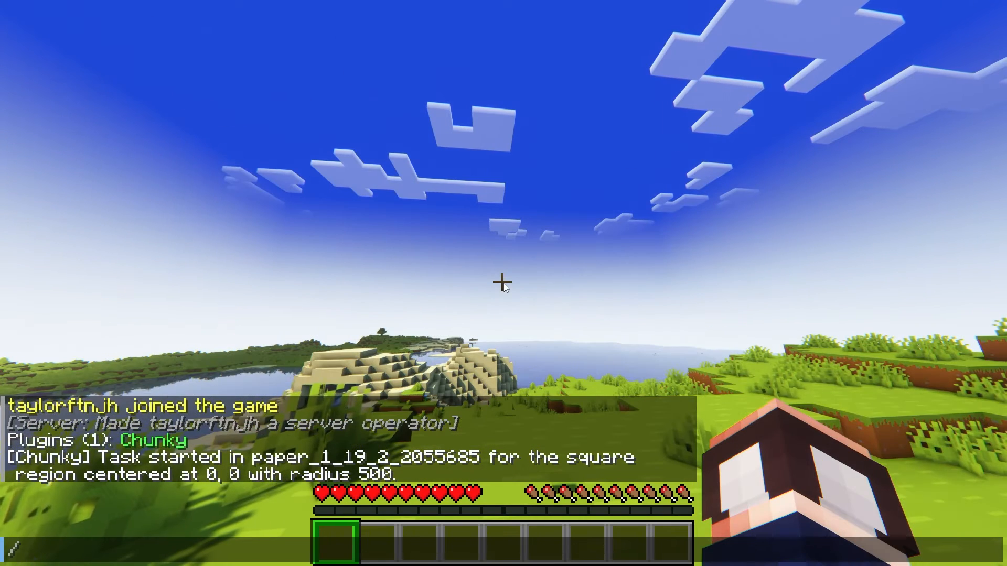
{"action": "type", "text": "/chunky:chunky"}
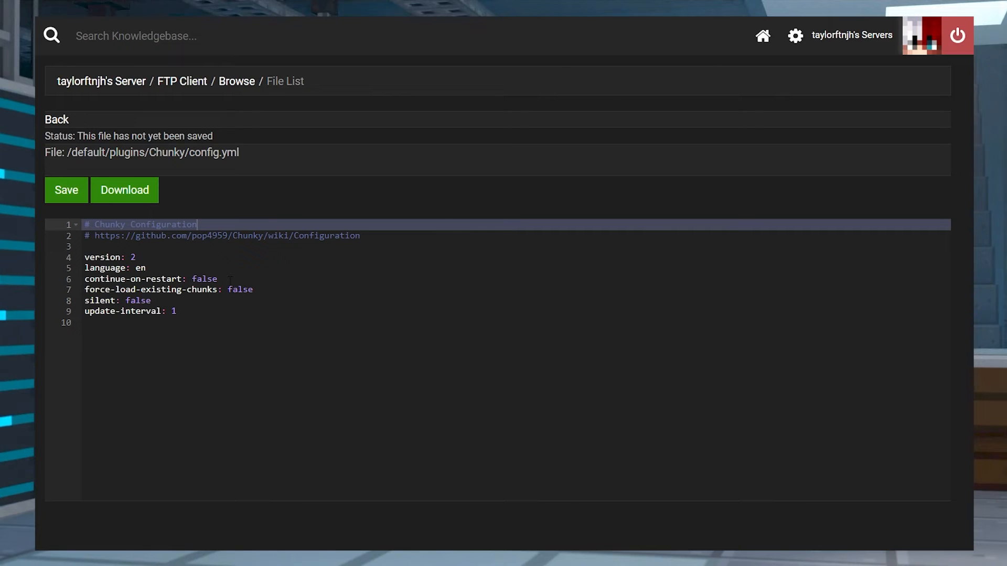
Change continue-on-restart from false to true in Chunky's config.yml.
{"action": "left_click", "coordinate": [208, 279]}
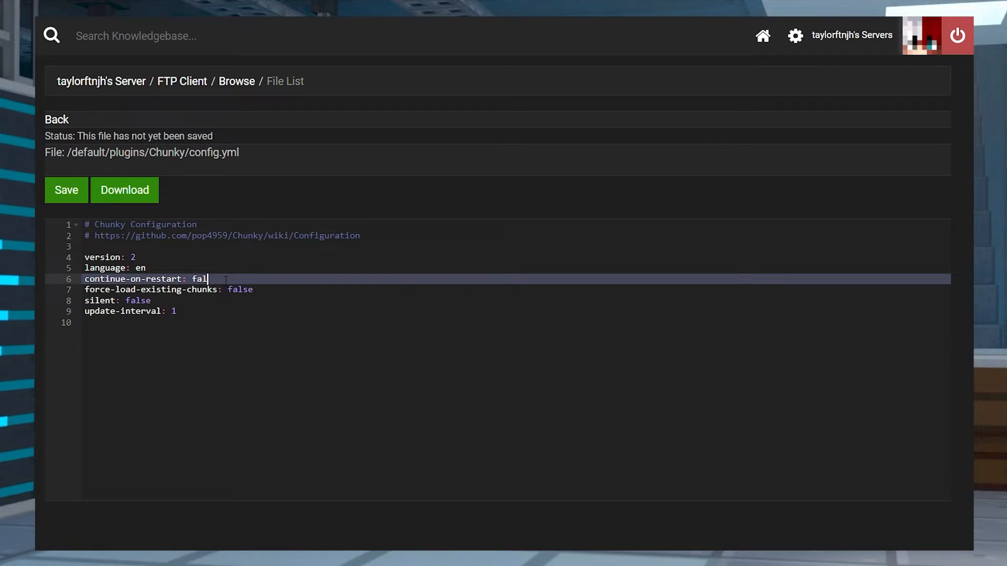
{"action": "type", "text": "true"}
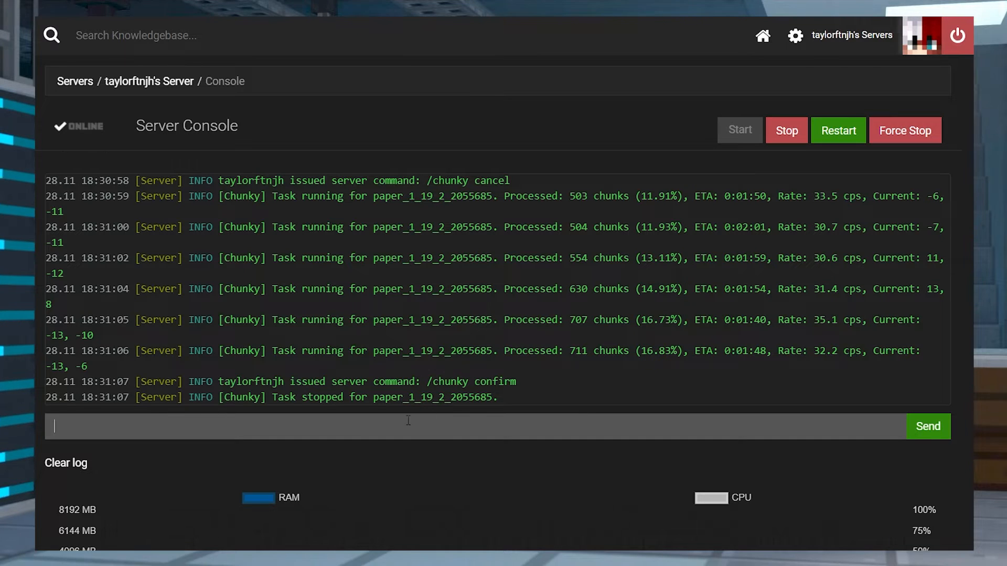
Op taylorftn, set a 2000 world border, and set Chunky to the_end with circle shape.
{"action": "type", "text": "op"}
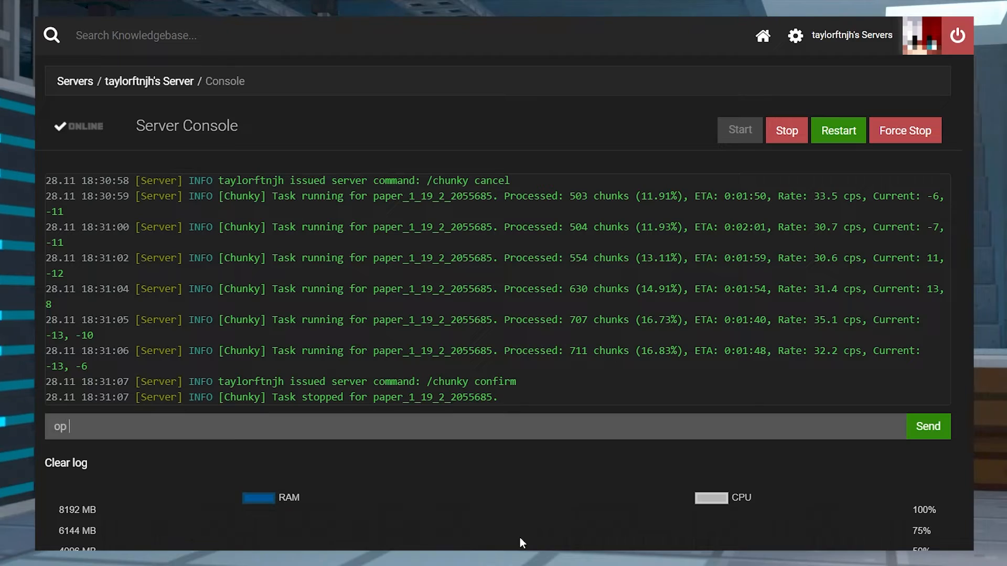
{"action": "type", "text": "taylorftn"}
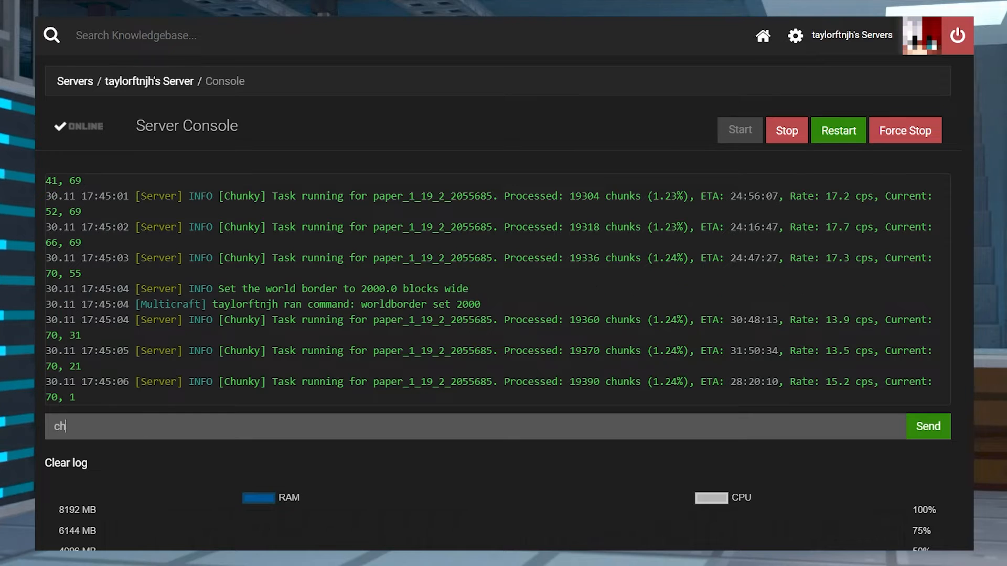
{"action": "type", "text": "unky world"}
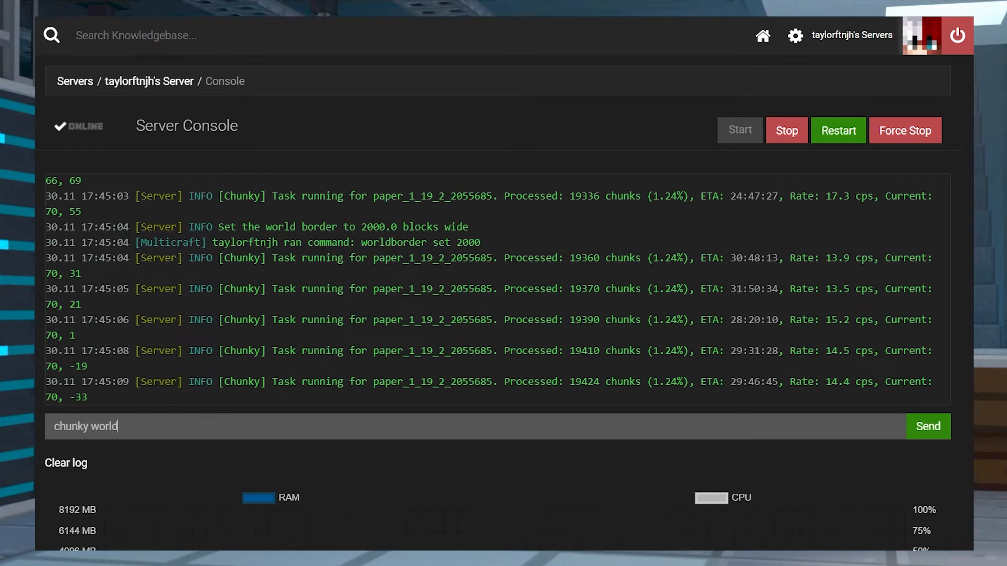
{"action": "type", "text": "the"}
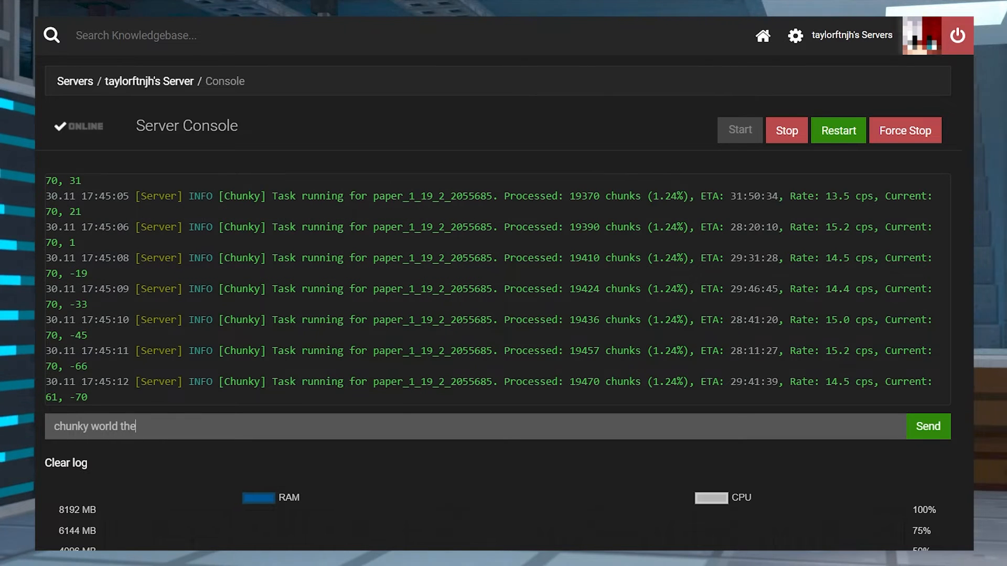
{"action": "left_click", "coordinate": [927, 427]}
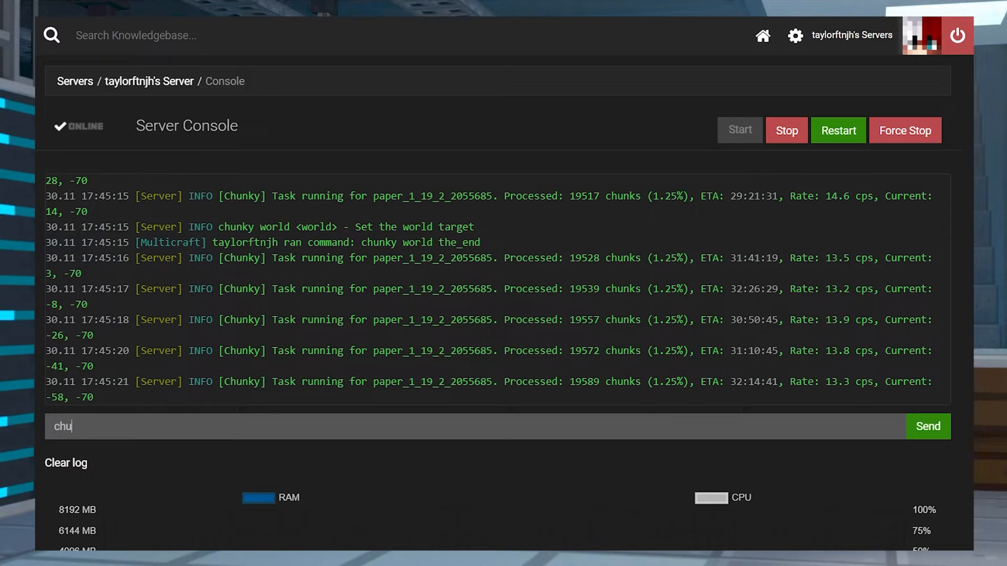
{"action": "type", "text": "nky shape"}
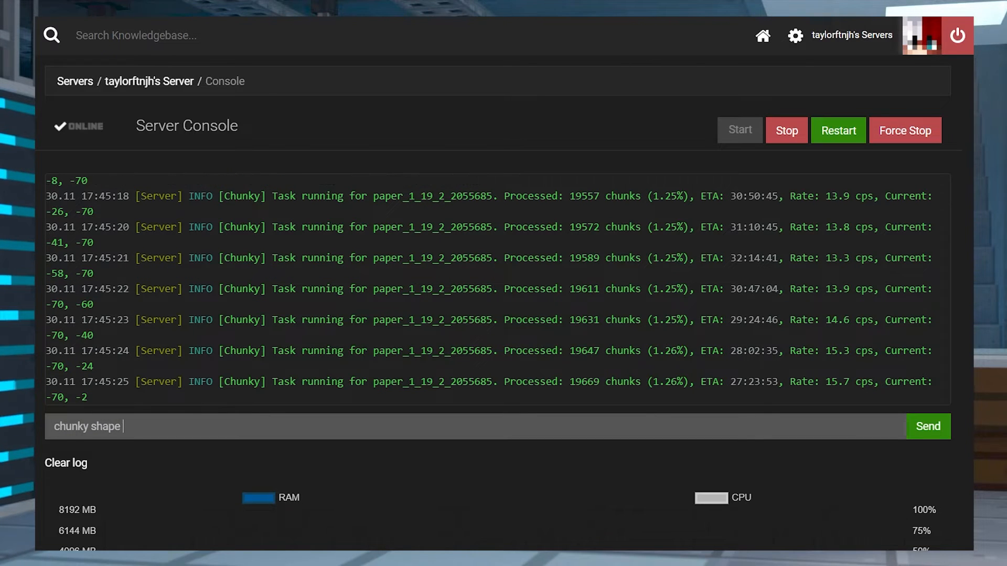
{"action": "type", "text": "circle"}
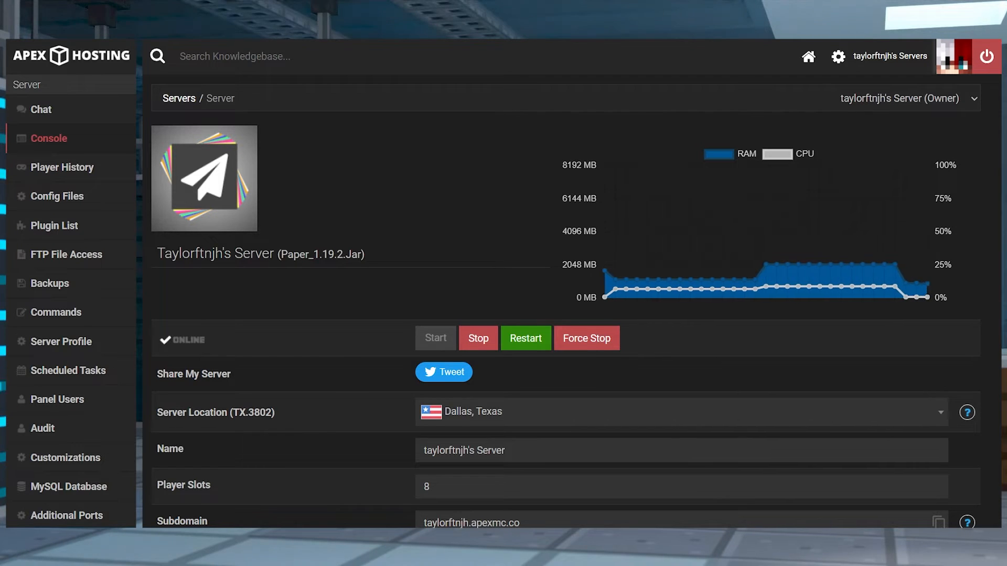
Send 'chunky start' from the Console to pregenerate radius 500 around 0,0.
{"action": "left_click", "coordinate": [48, 138]}
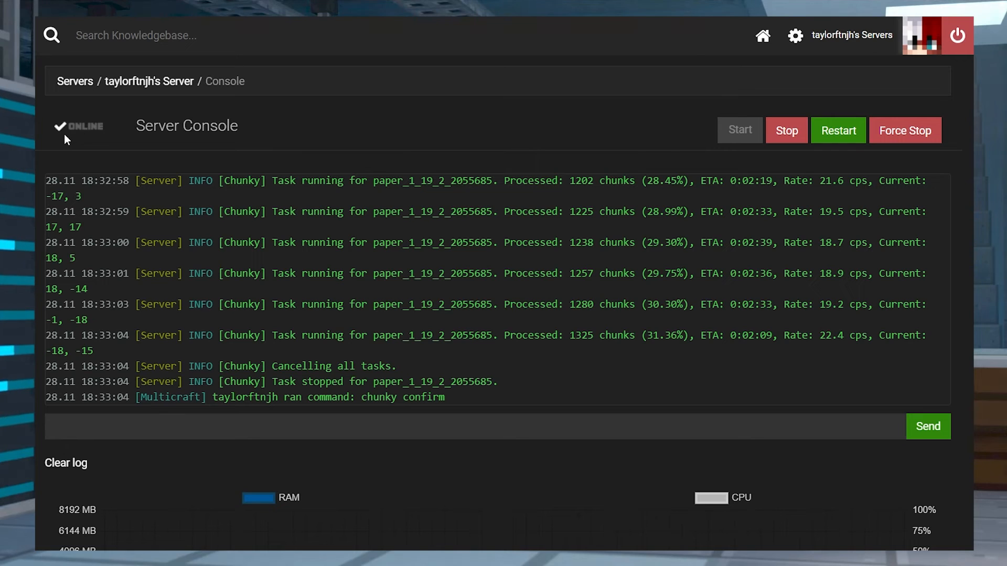
{"action": "mouse_move", "coordinate": [96, 140]}
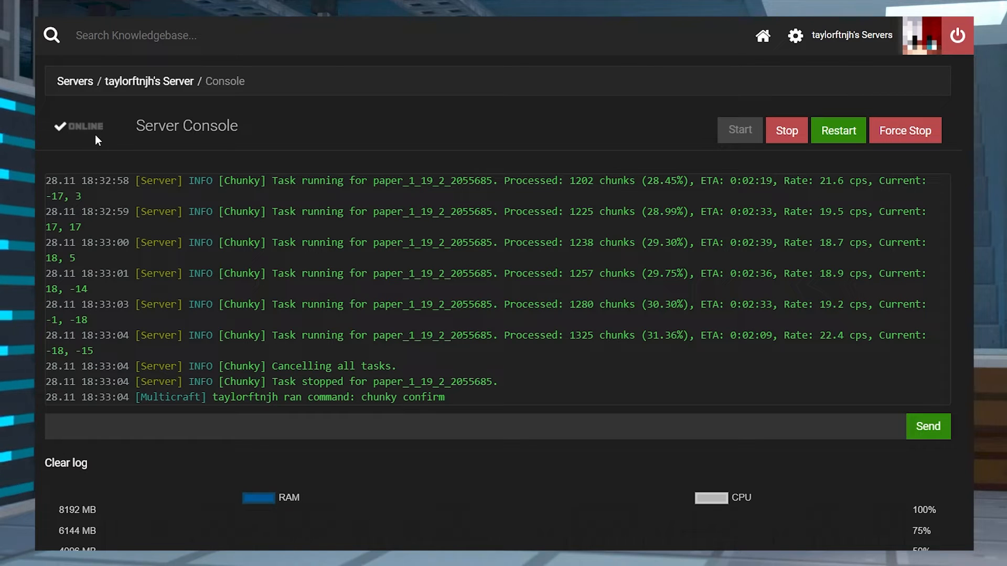
{"action": "mouse_move", "coordinate": [83, 141]}
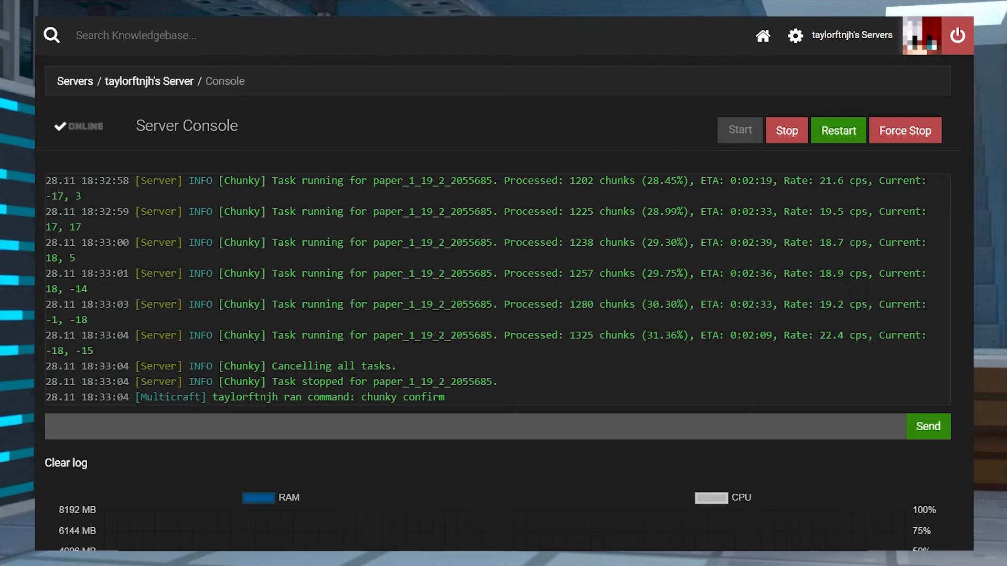
{"action": "type", "text": "chunk"}
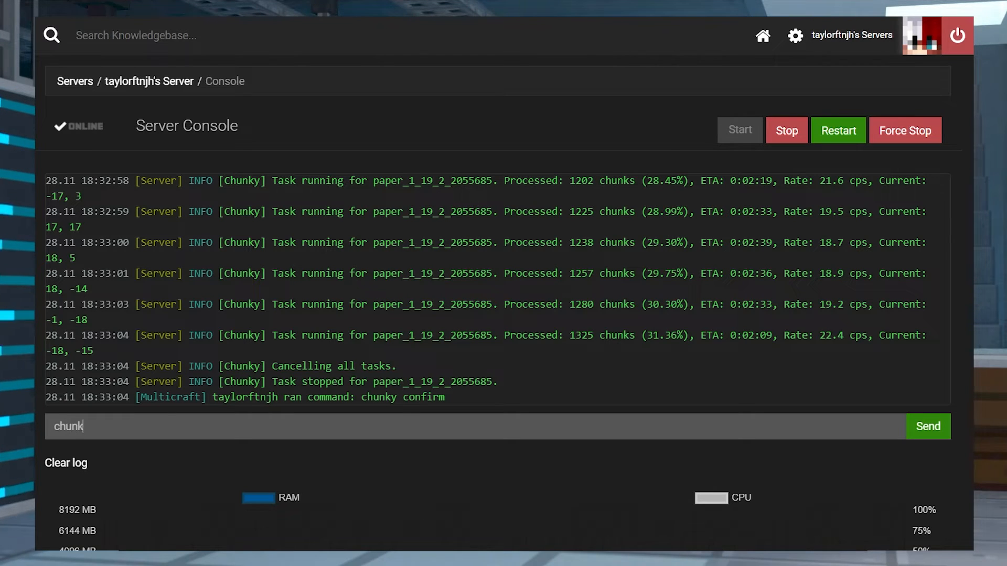
{"action": "type", "text": "y start"}
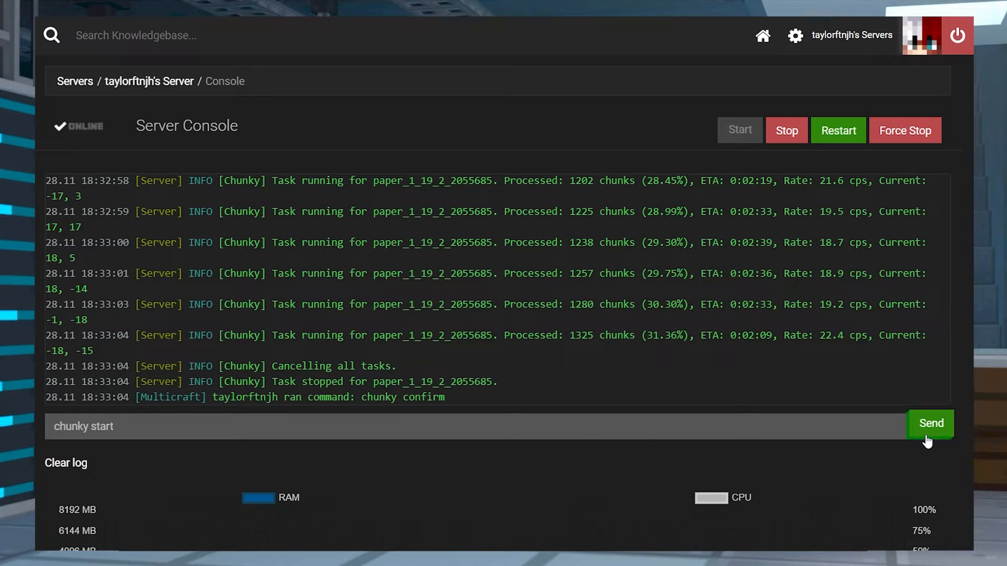
{"action": "mouse_move", "coordinate": [930, 423]}
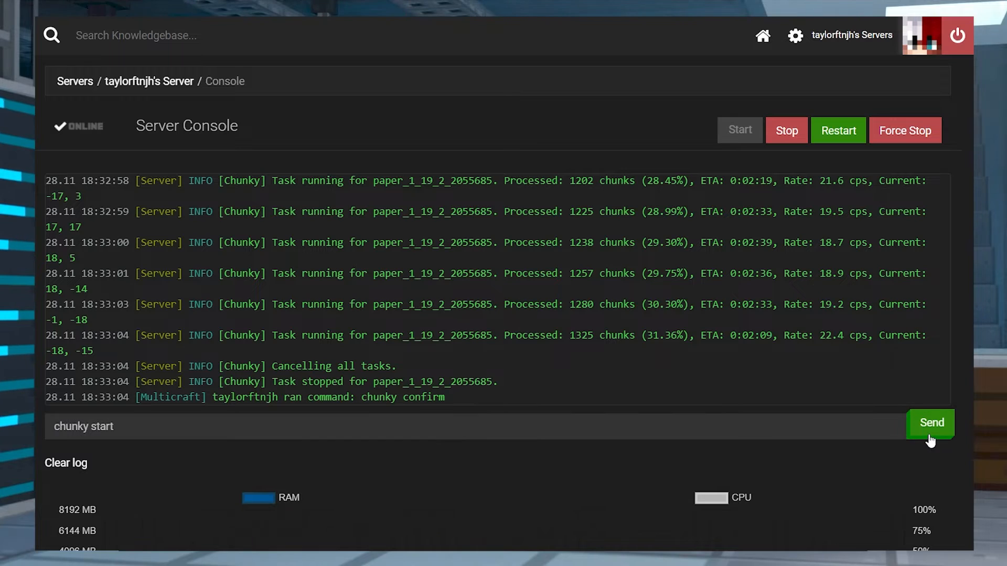
{"action": "left_click", "coordinate": [929, 423]}
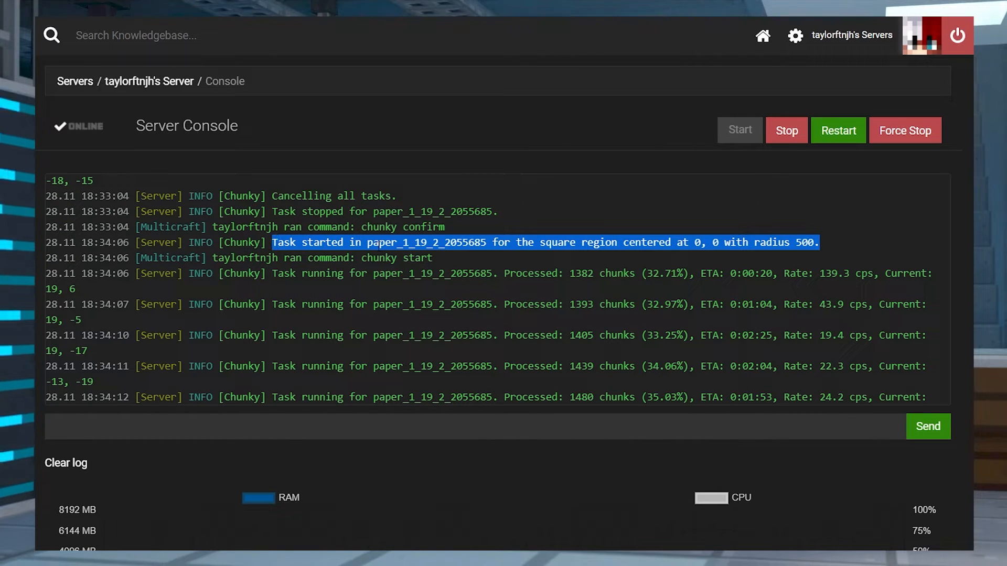
{"action": "mouse_move", "coordinate": [581, 258]}
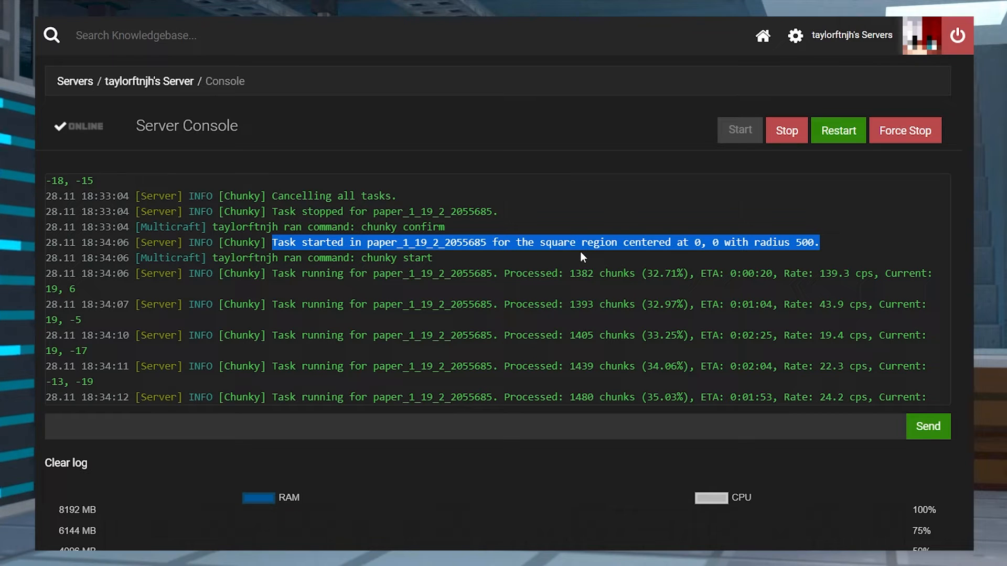
{"action": "left_click", "coordinate": [578, 242]}
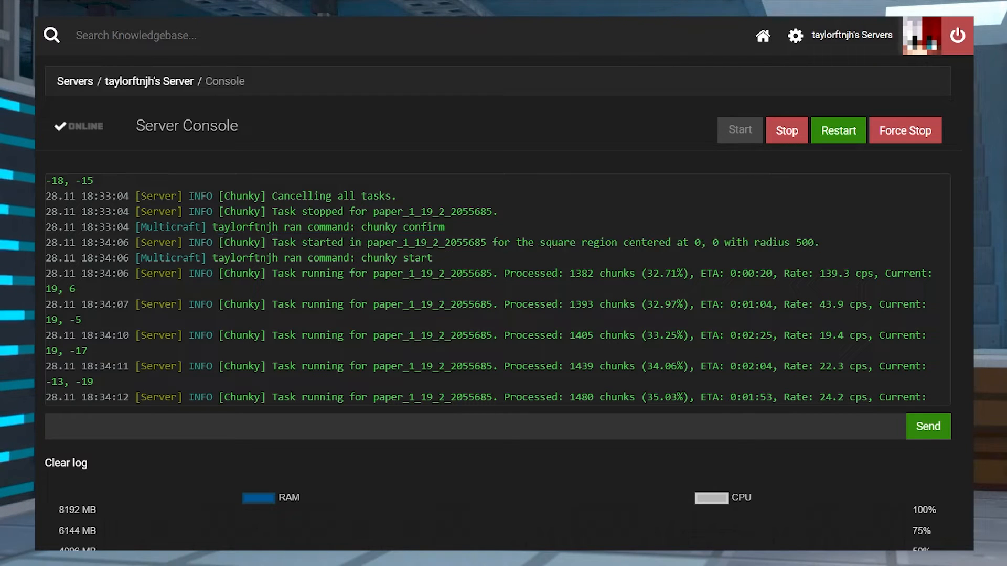
Once the radius-500 task hits 100%, enter 'worldborder set 20000' in the console.
{"action": "double_click", "coordinate": [241, 243]}
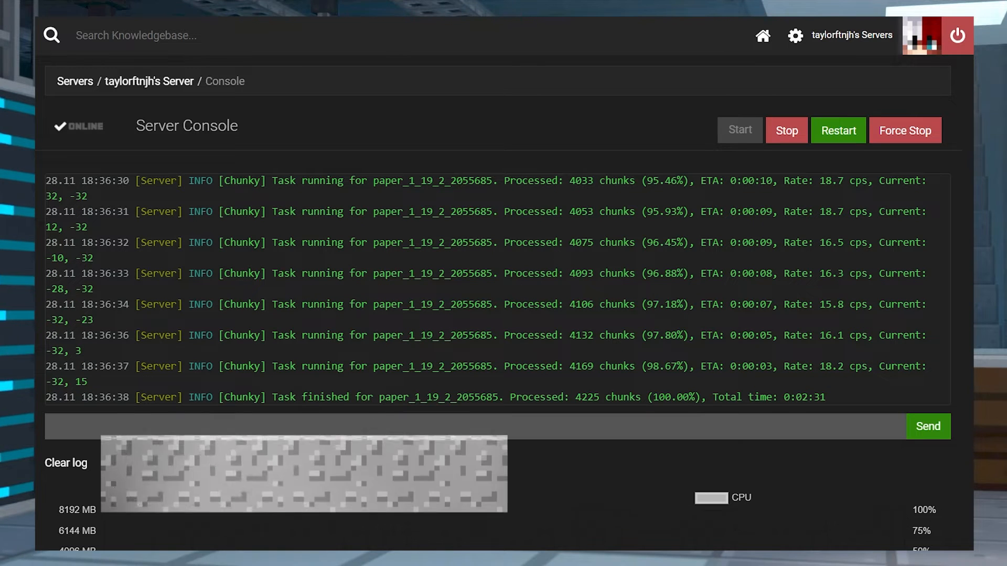
{"action": "type", "text": "world"}
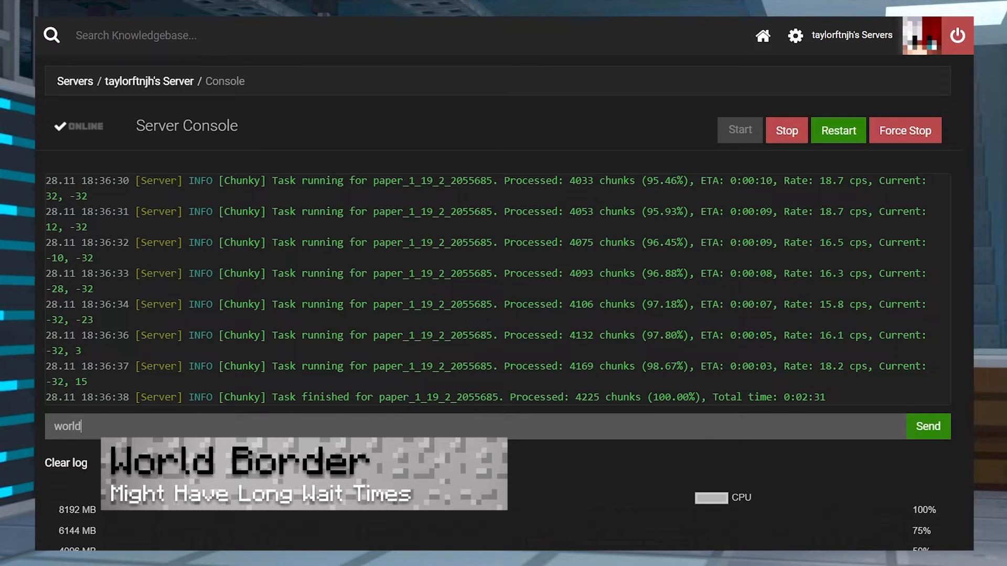
{"action": "type", "text": "border"}
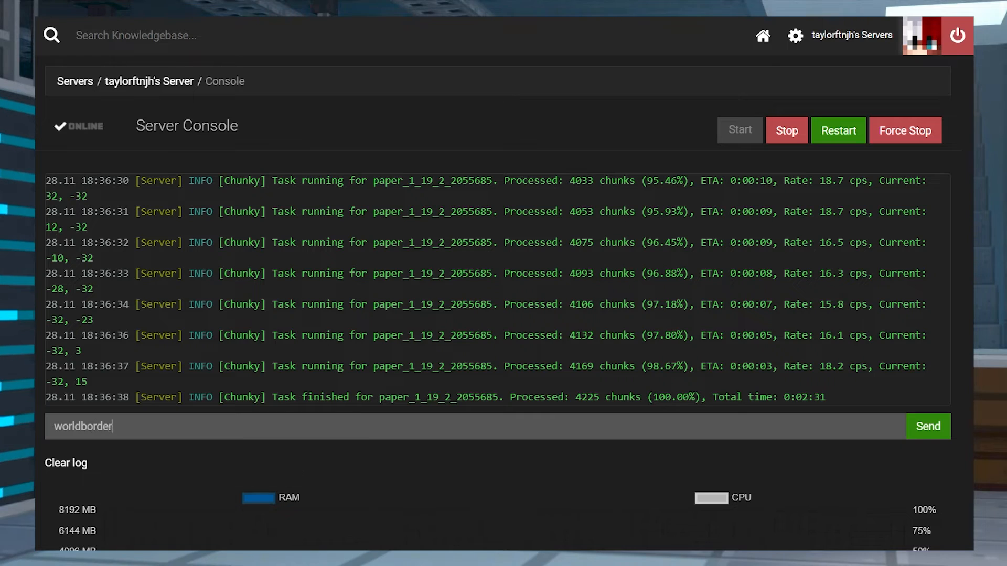
{"action": "type", "text": "set 2"}
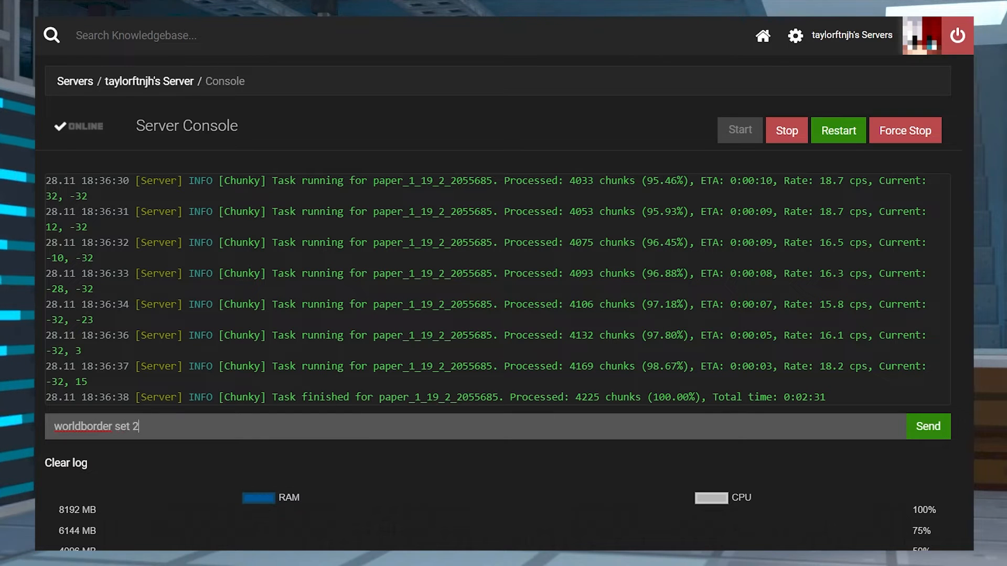
{"action": "type", "text": "0000"}
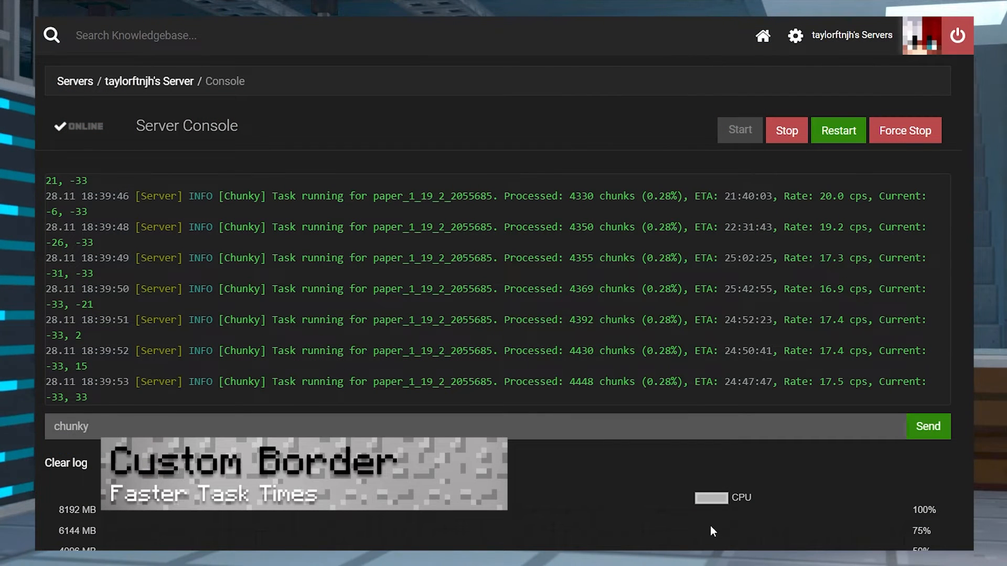
Set Chunky's world to world_the_end, shape to circle, and center to 100 -100.
{"action": "type", "text": "world"}
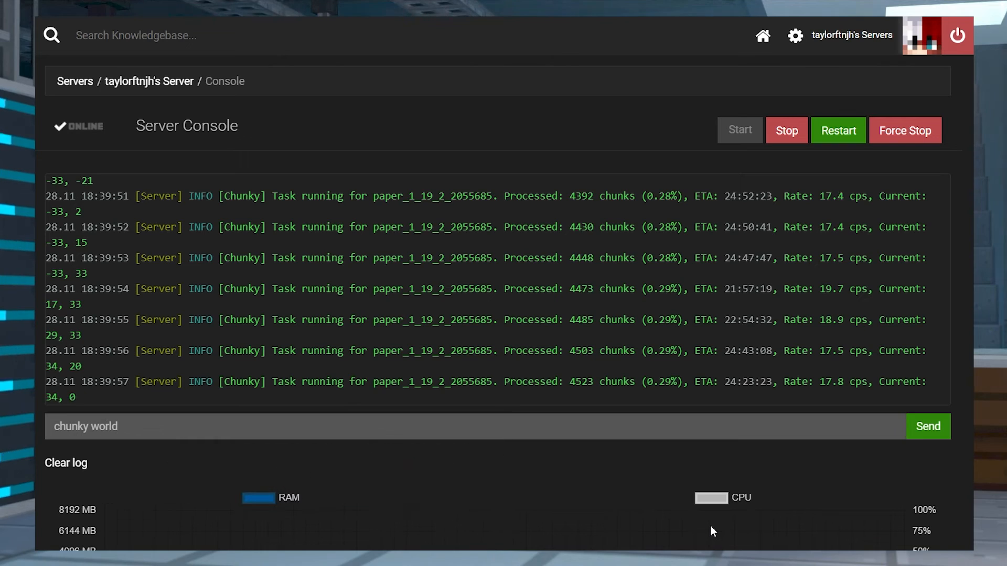
{"action": "type", "text": "w"}
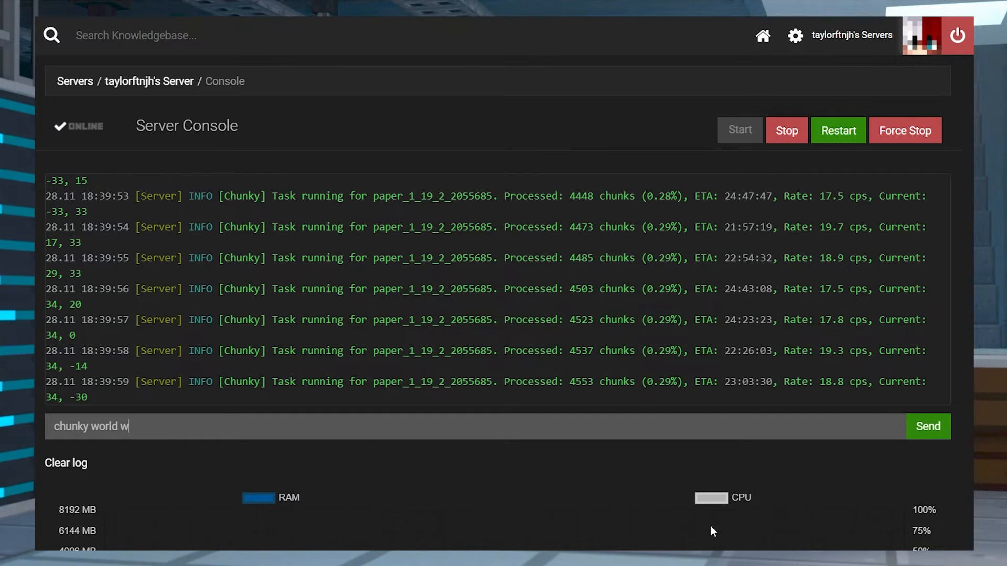
{"action": "type", "text": "orld_the"}
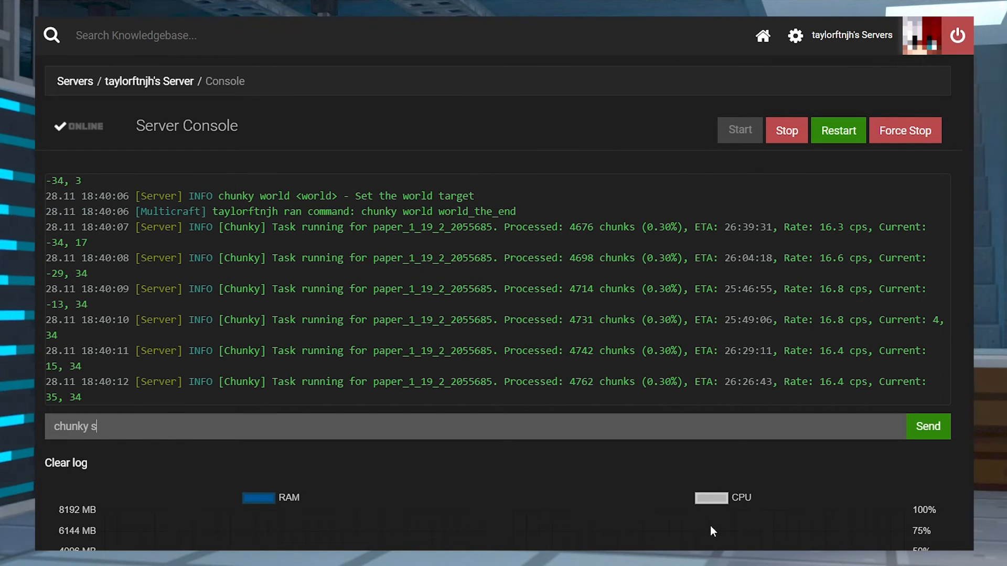
{"action": "type", "text": "hape cir"}
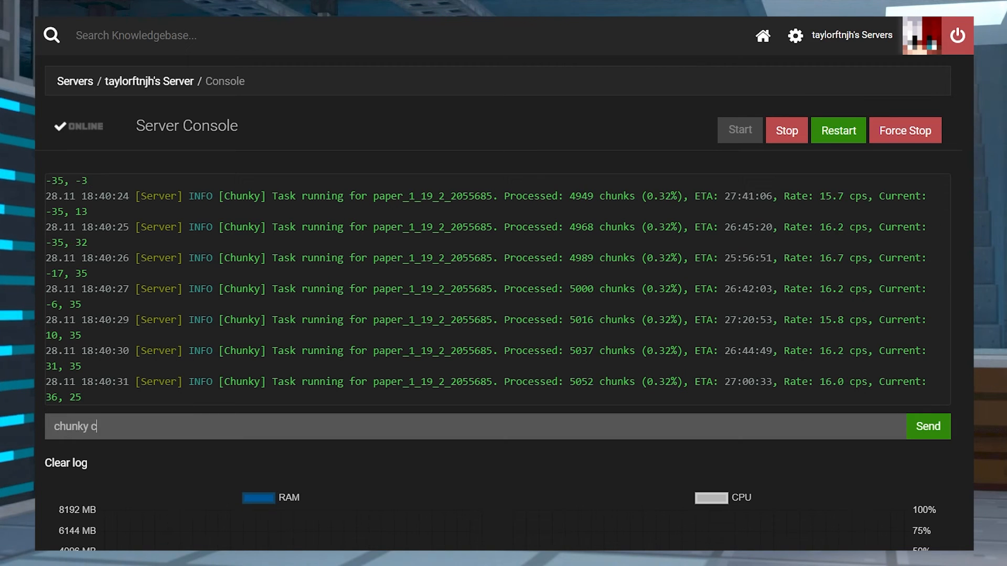
{"action": "type", "text": "enter 1"}
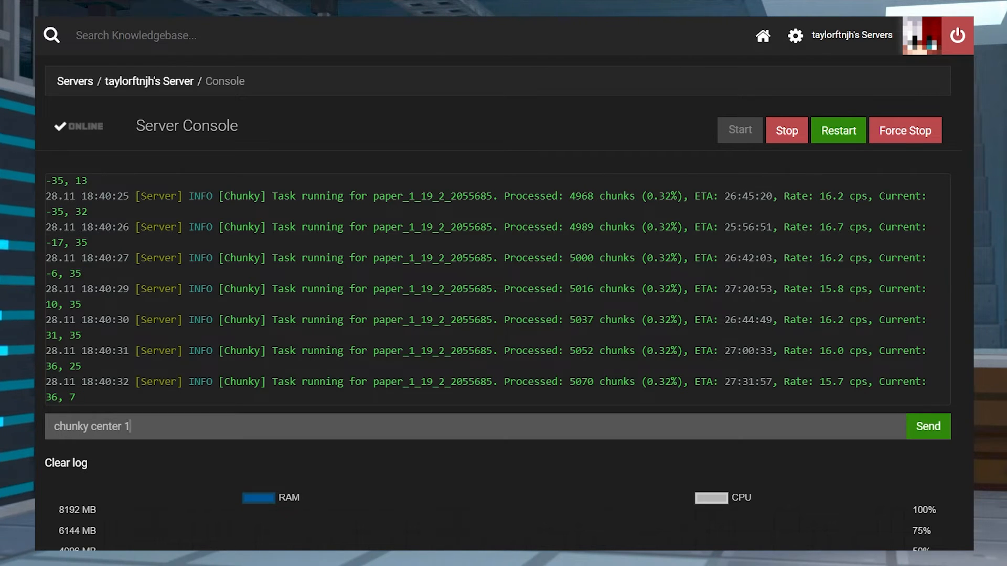
{"action": "type", "text": "00 -100"}
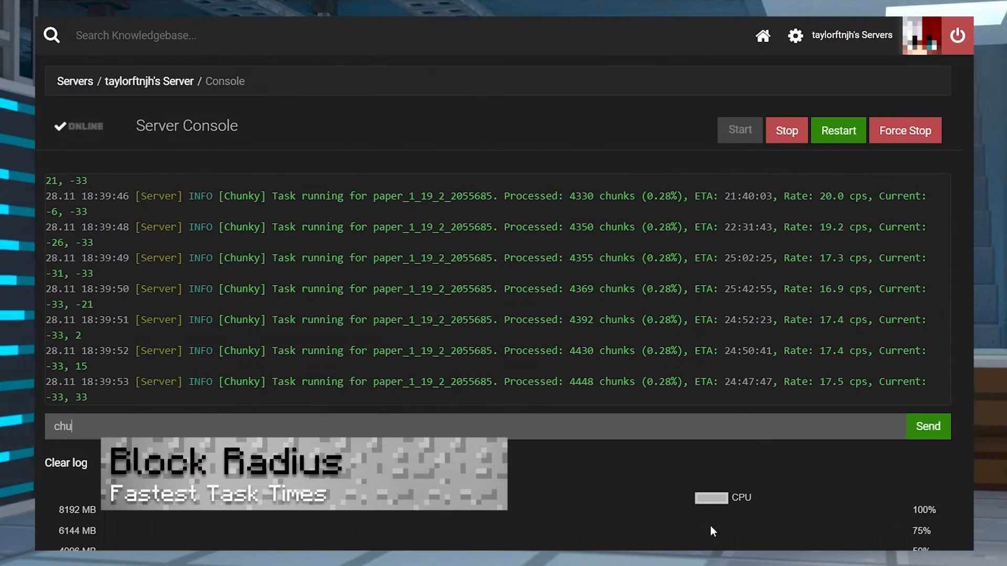
Resend 'chunky world world_the_end' and 'chunky center 100 -100' in the console.
{"action": "type", "text": "nky w"}
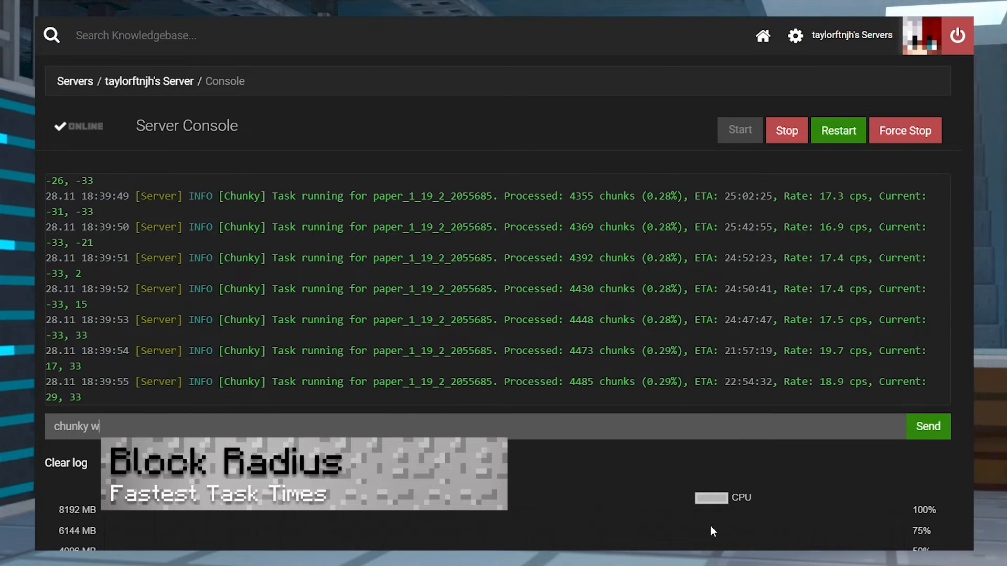
{"action": "type", "text": "orld"}
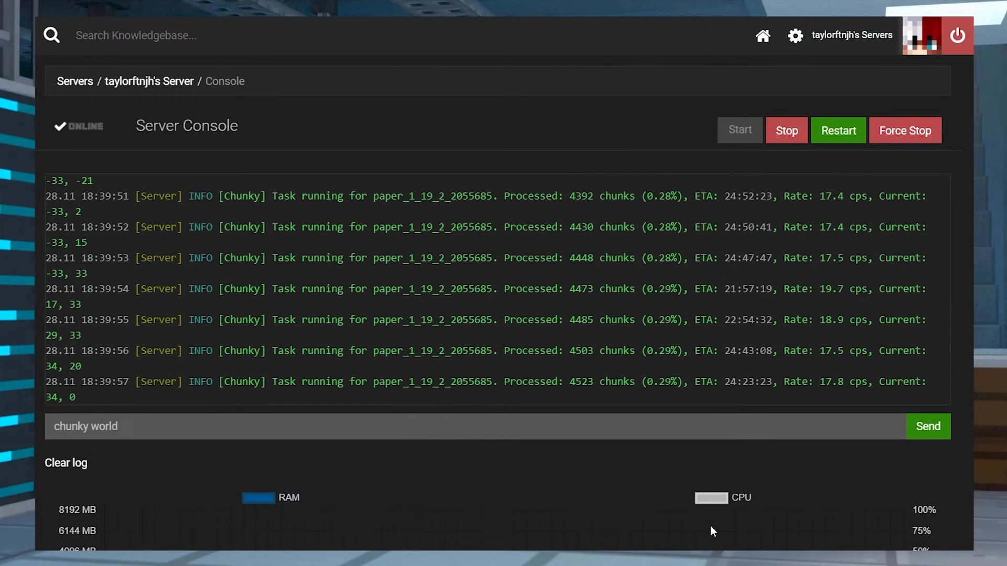
{"action": "type", "text": "world"}
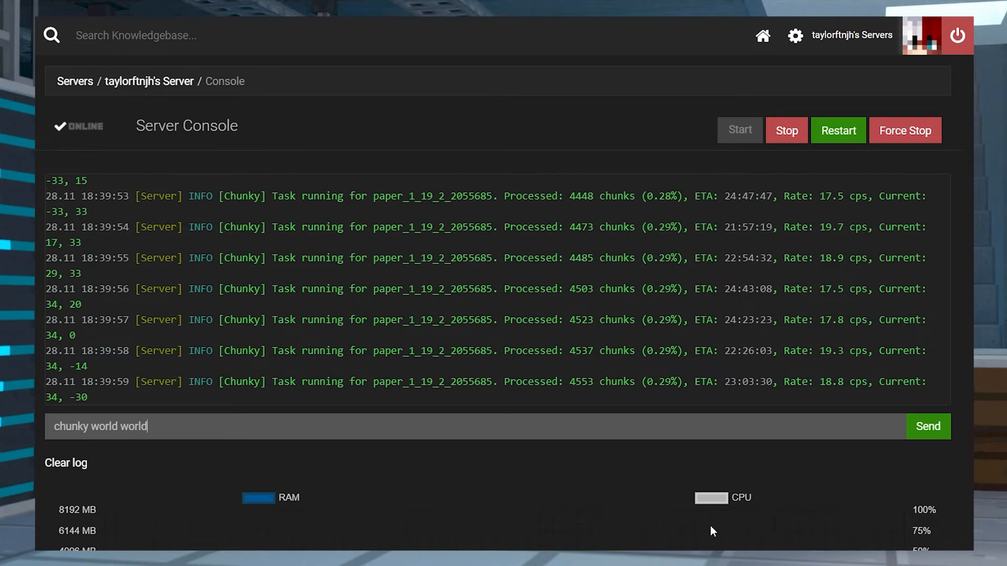
{"action": "type", "text": "_the_end"}
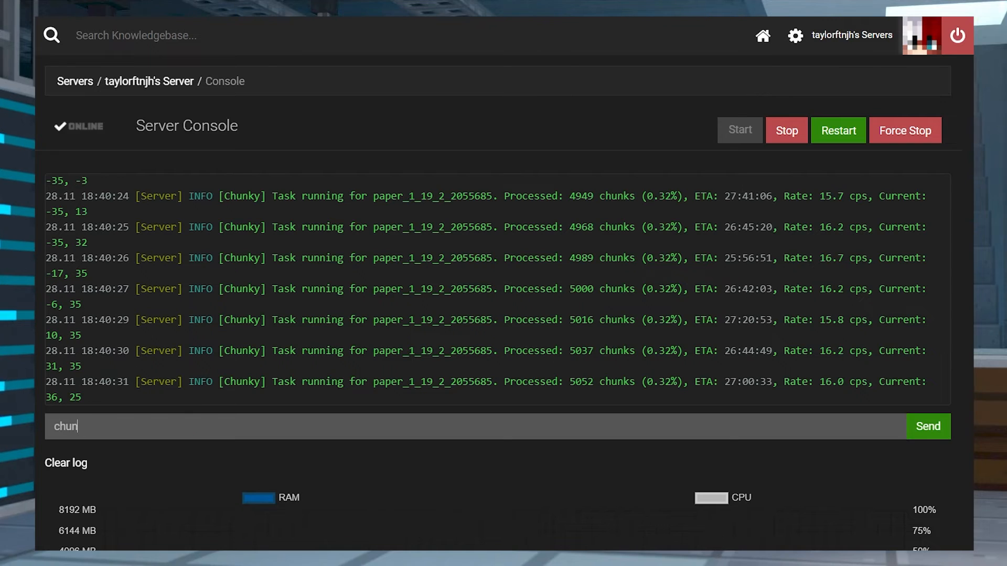
{"action": "type", "text": "ky center"}
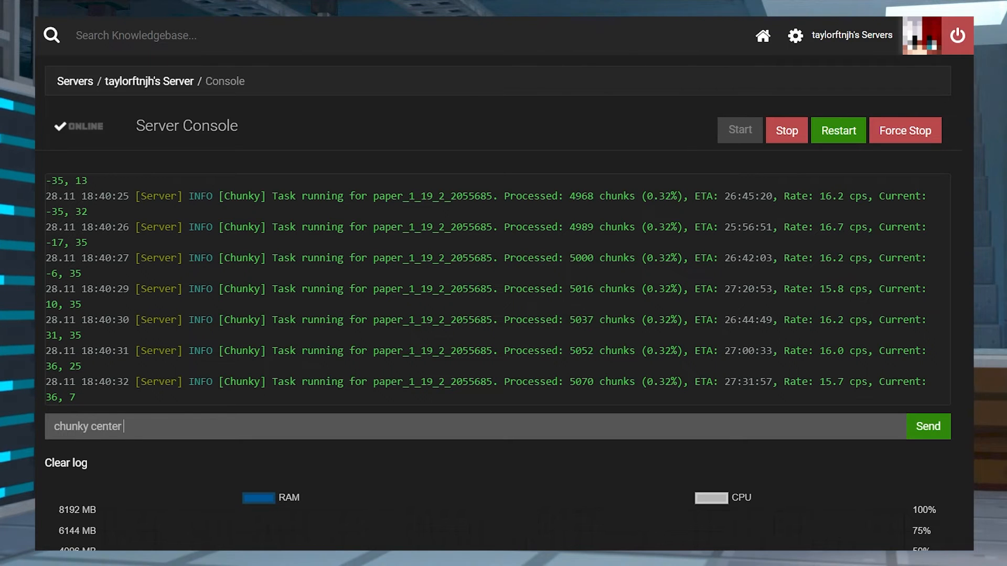
{"action": "type", "text": "100 -100"}
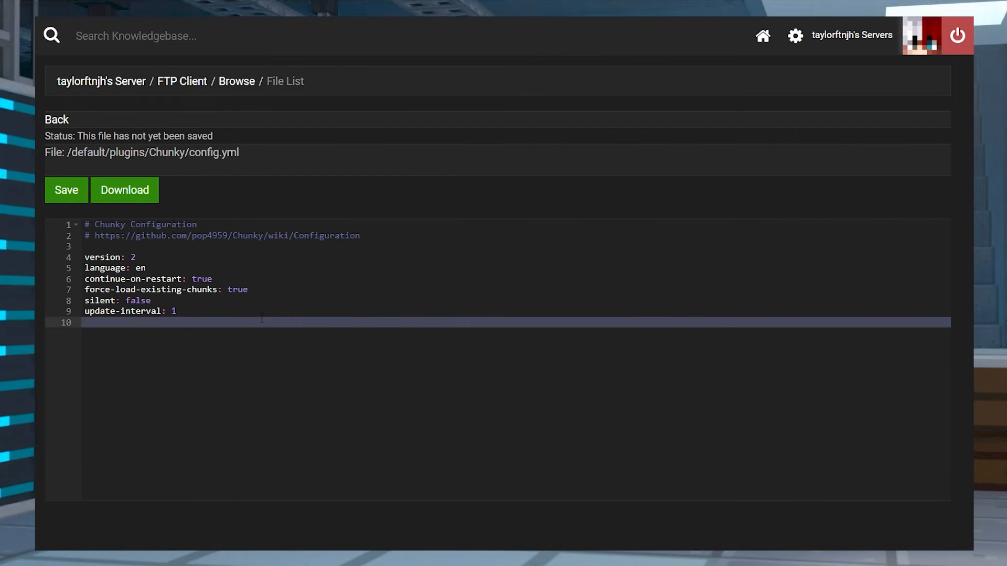
Replace the force-load-existing-chunks value with false in config.yml.
{"action": "double_click", "coordinate": [237, 289]}
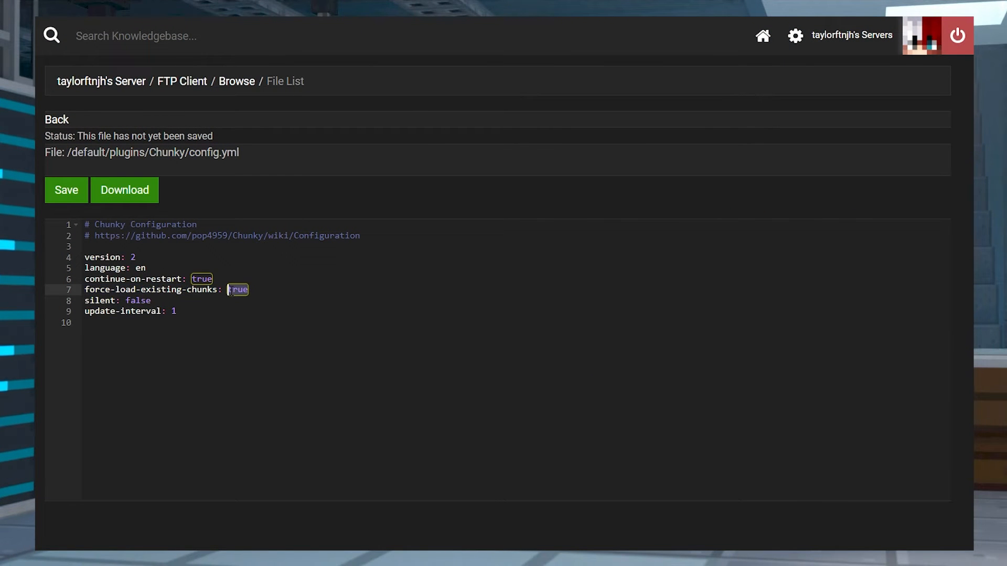
{"action": "type", "text": "fak"}
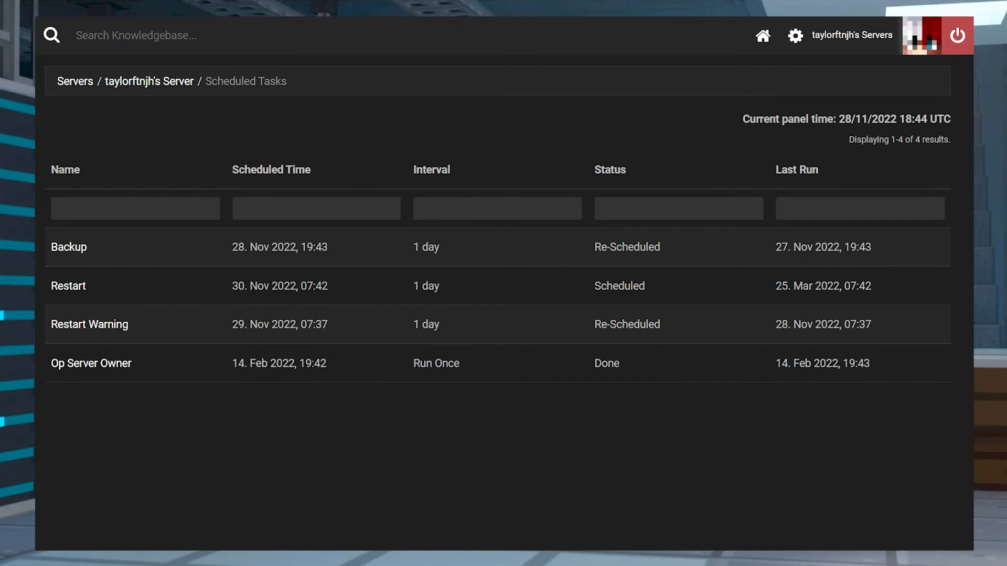
{"action": "mouse_move", "coordinate": [366, 289]}
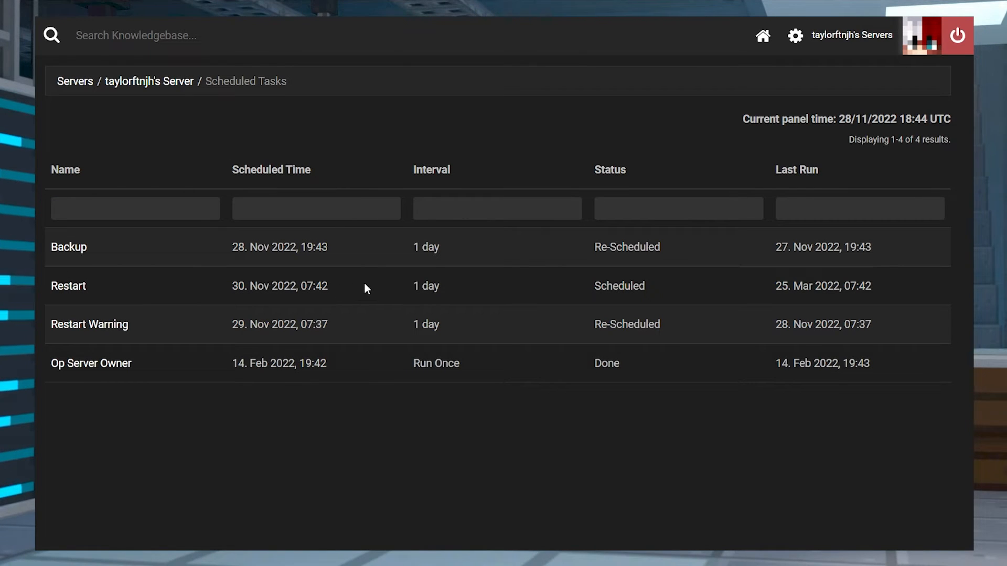
{"action": "mouse_move", "coordinate": [162, 295]}
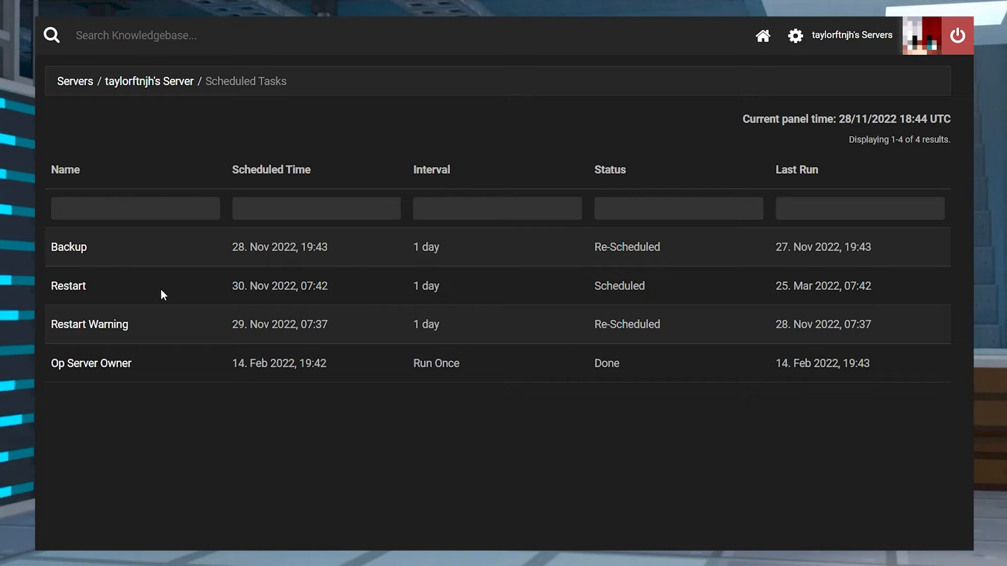
{"action": "mouse_move", "coordinate": [132, 288]}
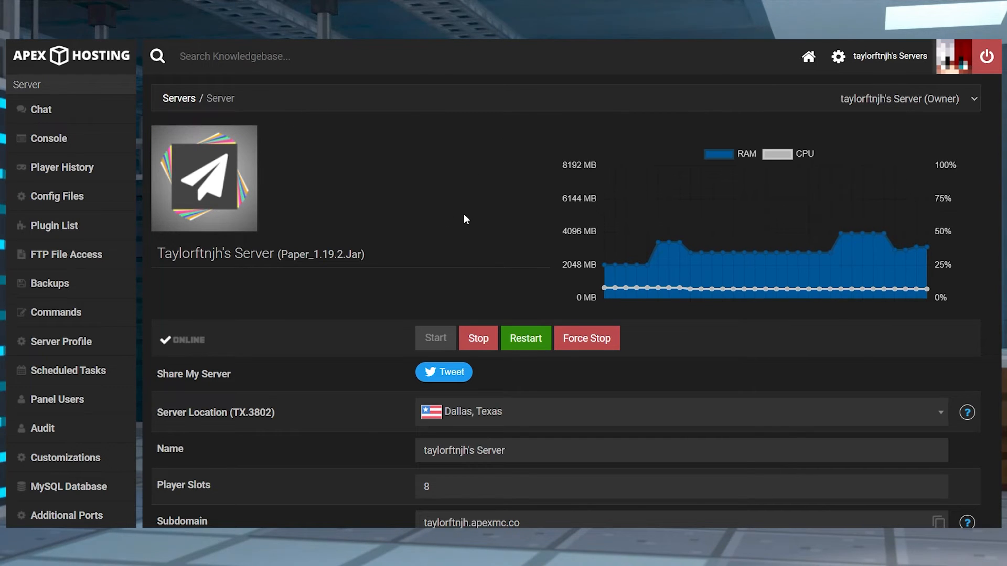
{"action": "mouse_move", "coordinate": [446, 210]}
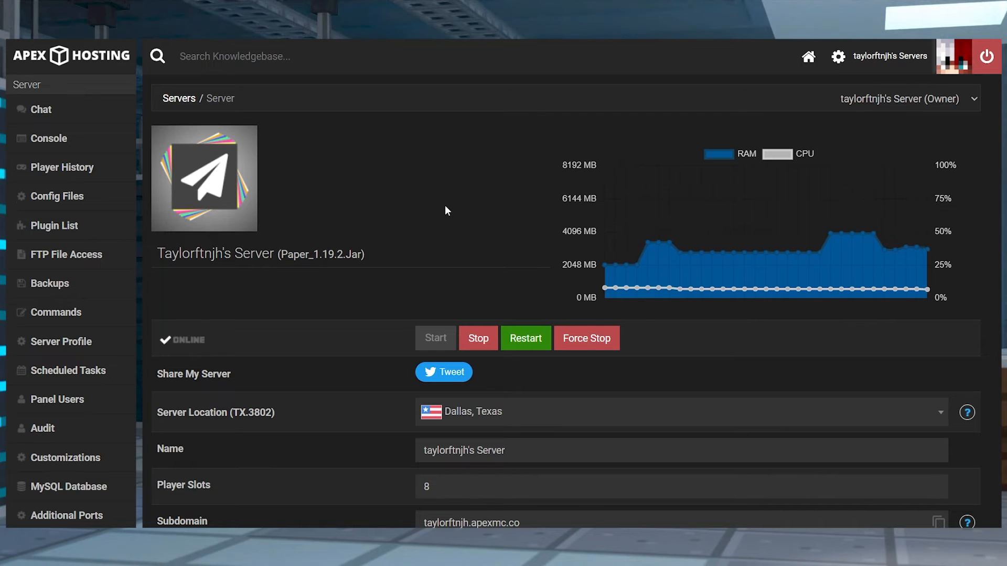
{"action": "mouse_move", "coordinate": [66, 254]}
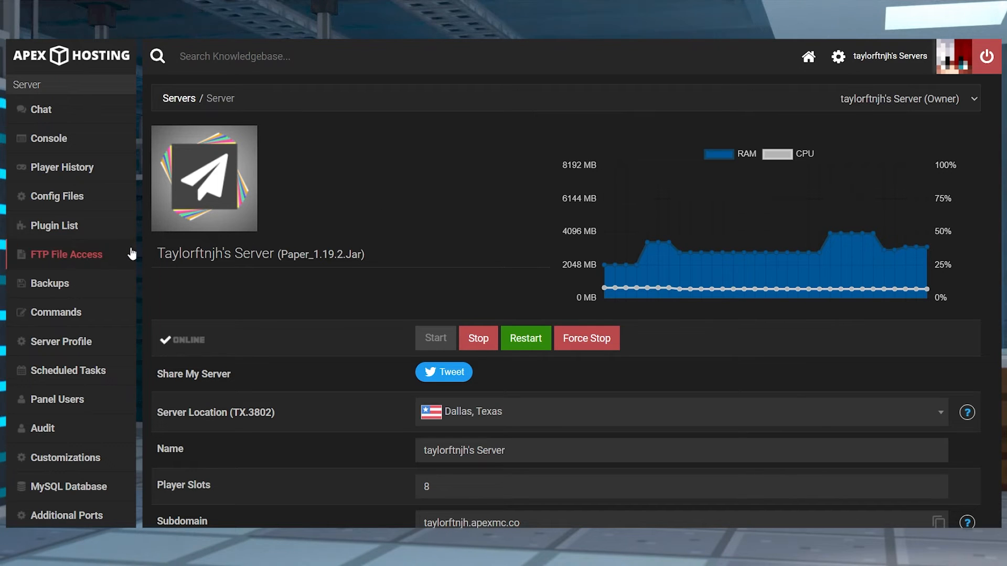
Open plugins/Chunky/config.yml in the file browser and set continue-on-restart to true.
{"action": "left_click", "coordinate": [66, 255]}
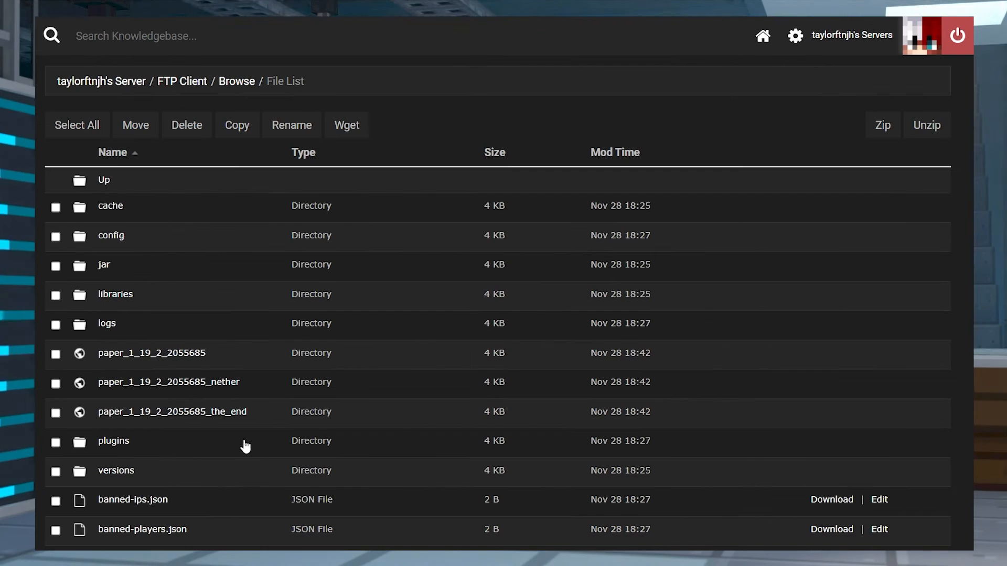
{"action": "left_click", "coordinate": [113, 441]}
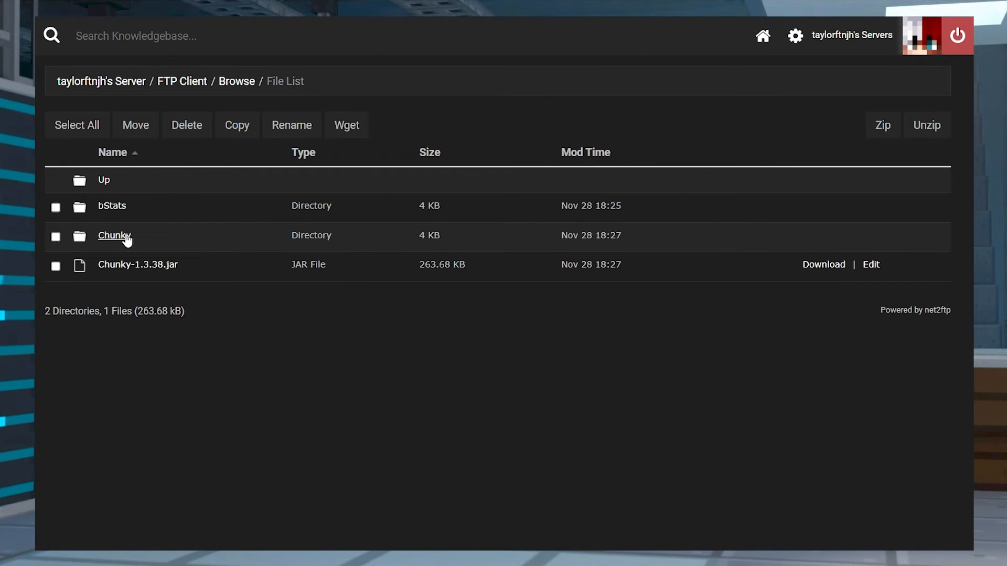
{"action": "left_click", "coordinate": [114, 236]}
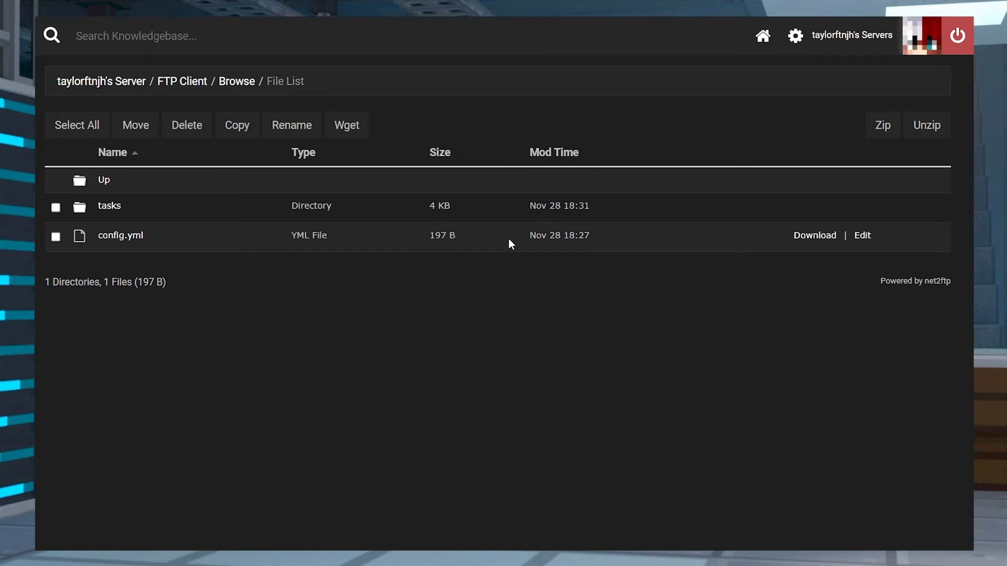
{"action": "mouse_move", "coordinate": [863, 240]}
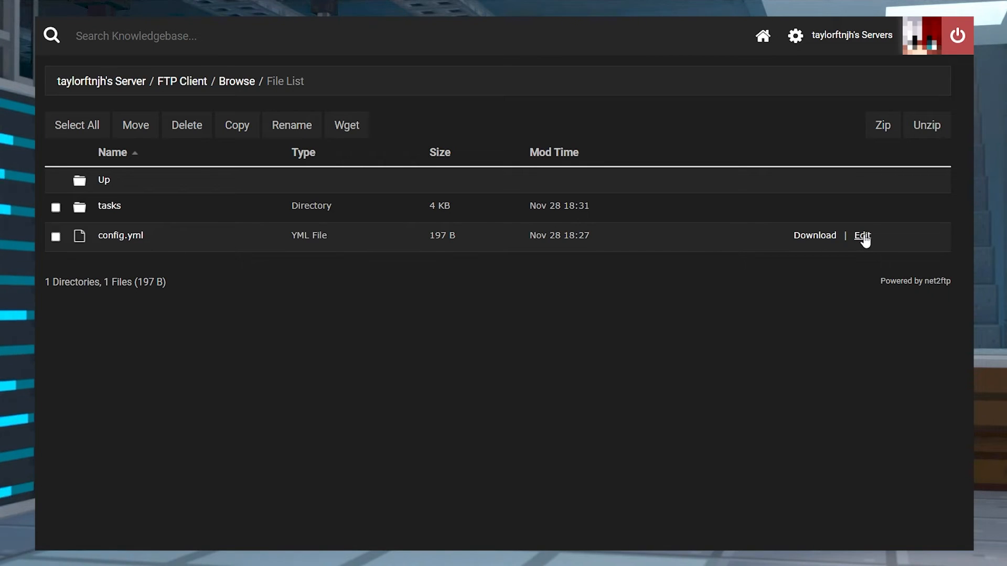
{"action": "left_click", "coordinate": [862, 235]}
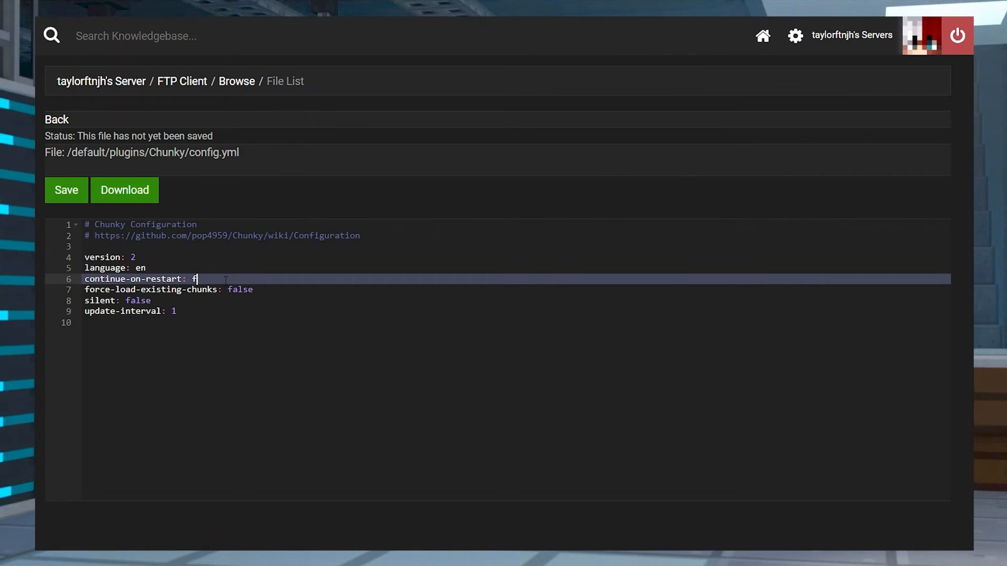
{"action": "type", "text": "rue"}
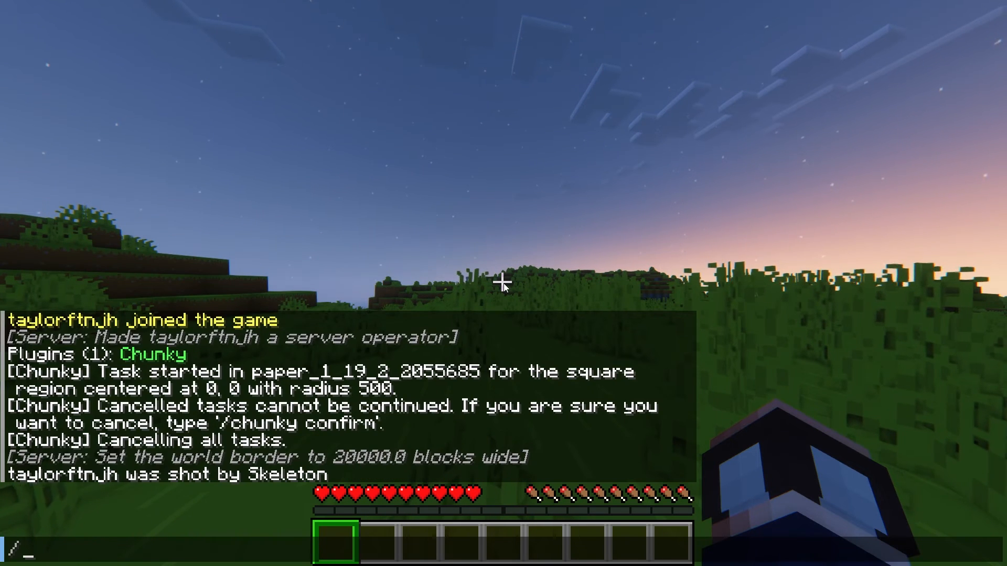
Run /chunky reload in Minecraft chat.
{"action": "type", "text": "chunky reload"}
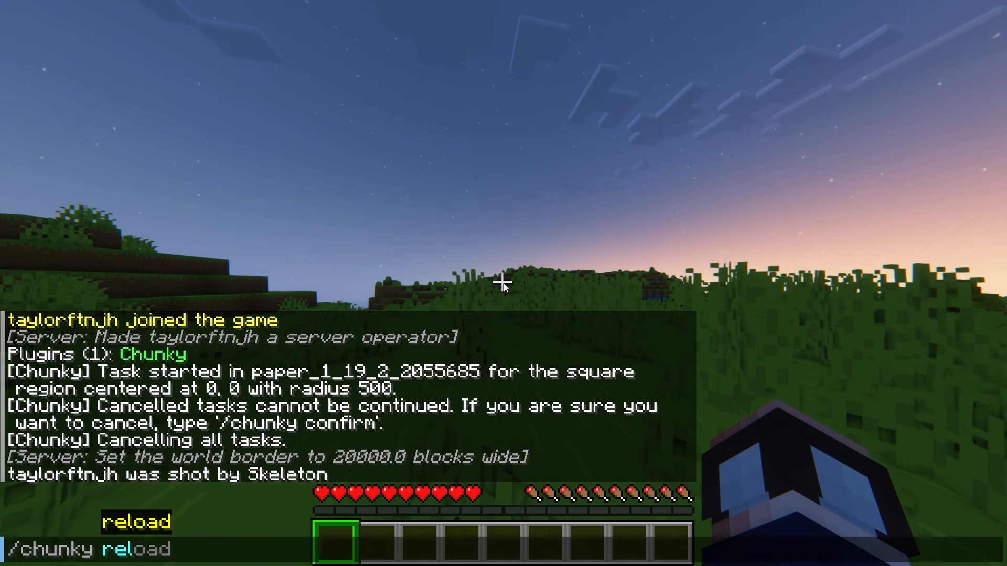
{"action": "key", "text": "Return"}
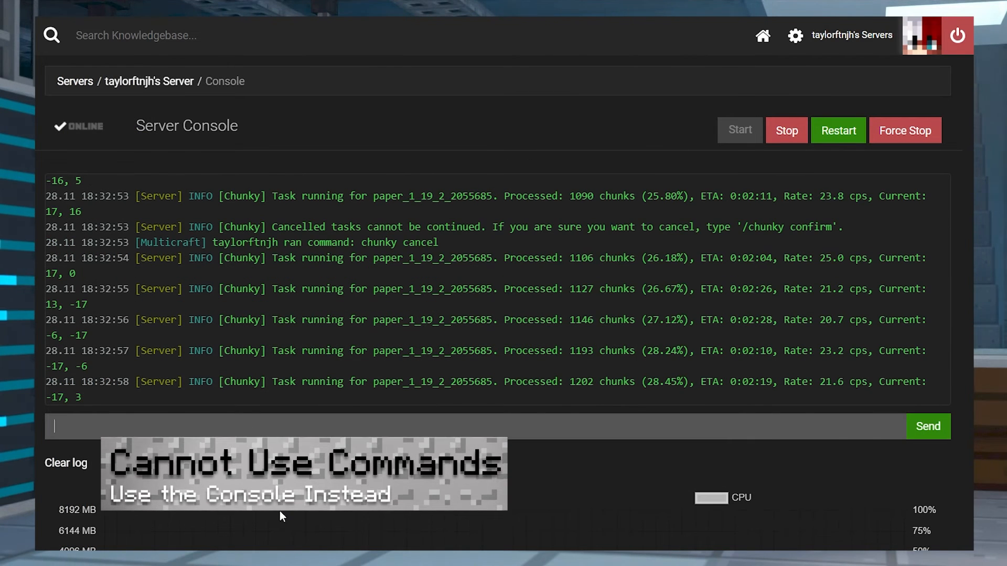
Send 'chunky confirm' from the server console to cancel the pre-generation task.
{"action": "type", "text": "c"}
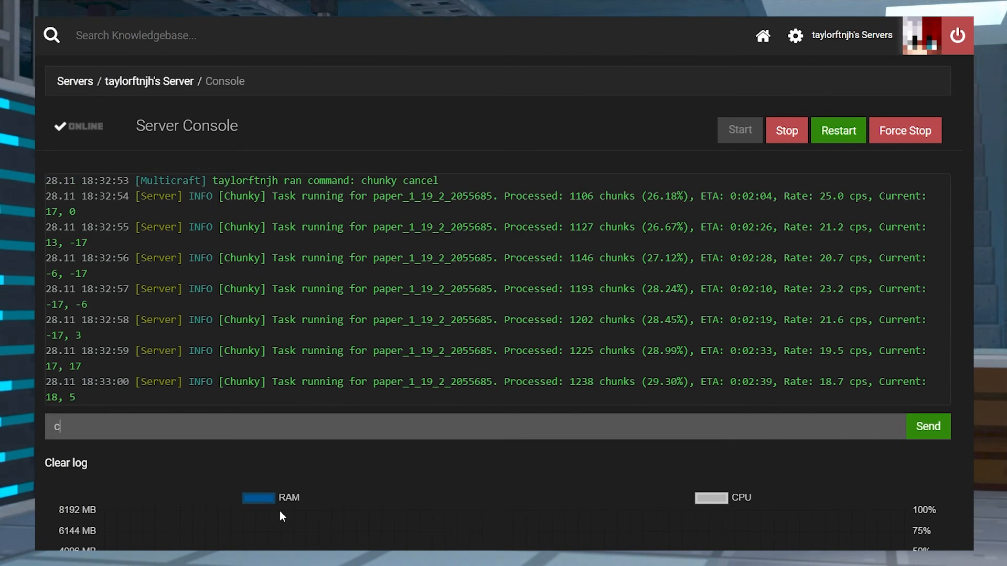
{"action": "type", "text": "hunky con"}
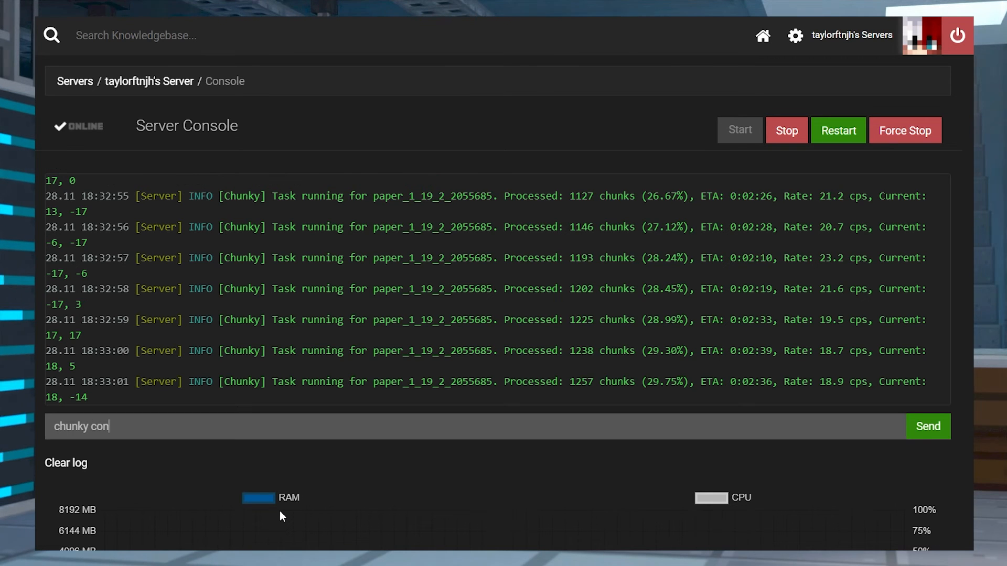
{"action": "left_click", "coordinate": [927, 426]}
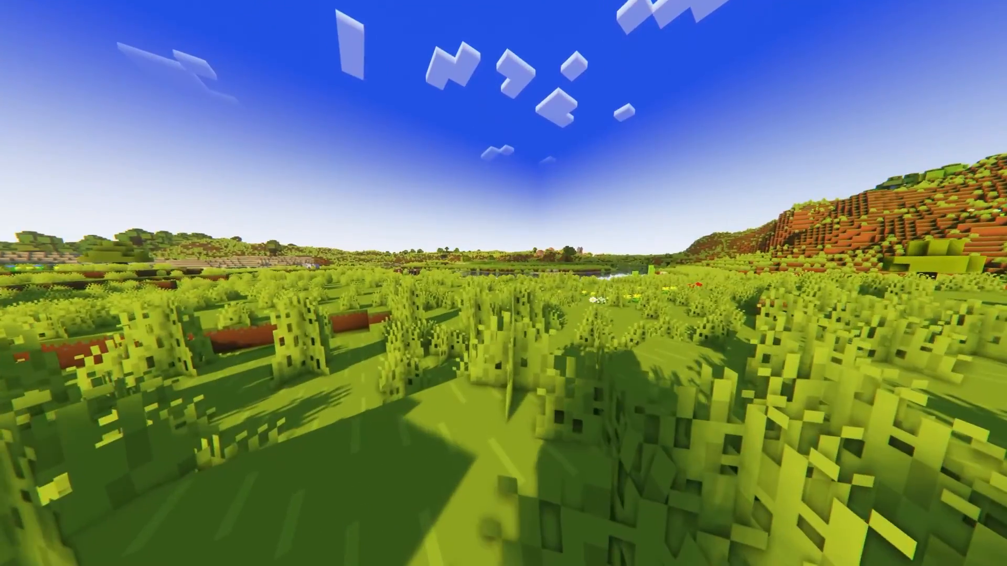
{"action": "mouse_move", "coordinate": [503, 283]}
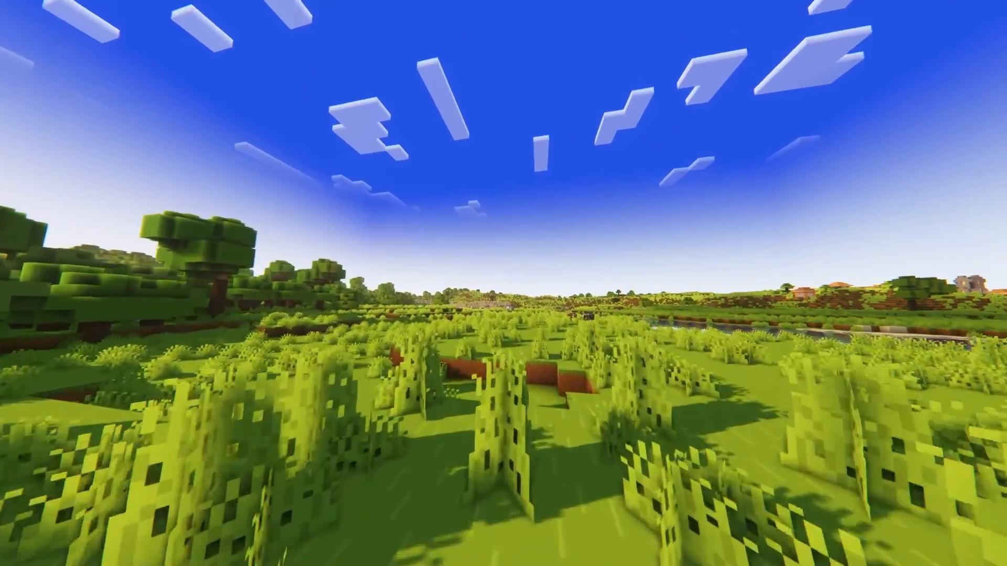
{"action": "mouse_move", "coordinate": [503, 283]}
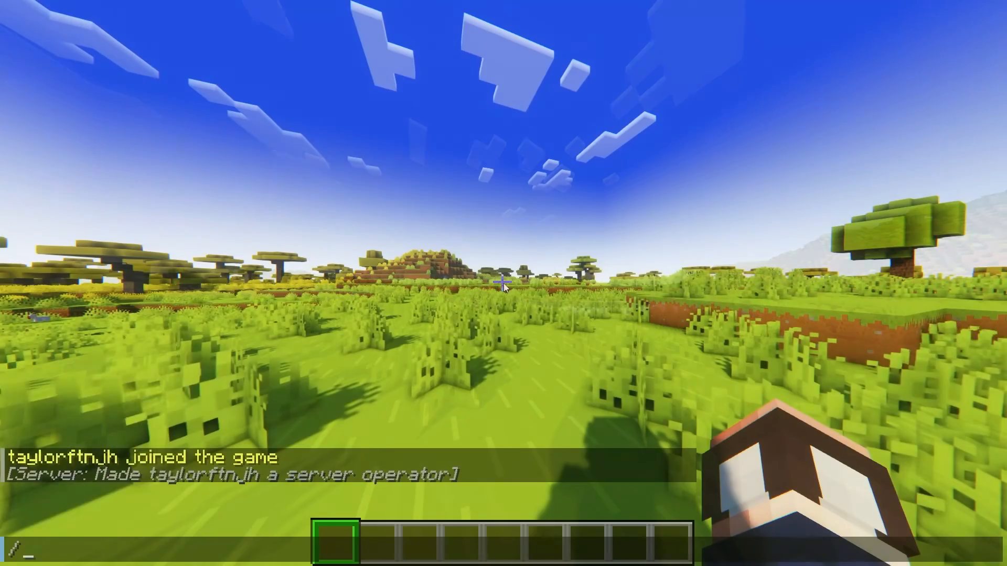
{"action": "type", "text": "chunky c"}
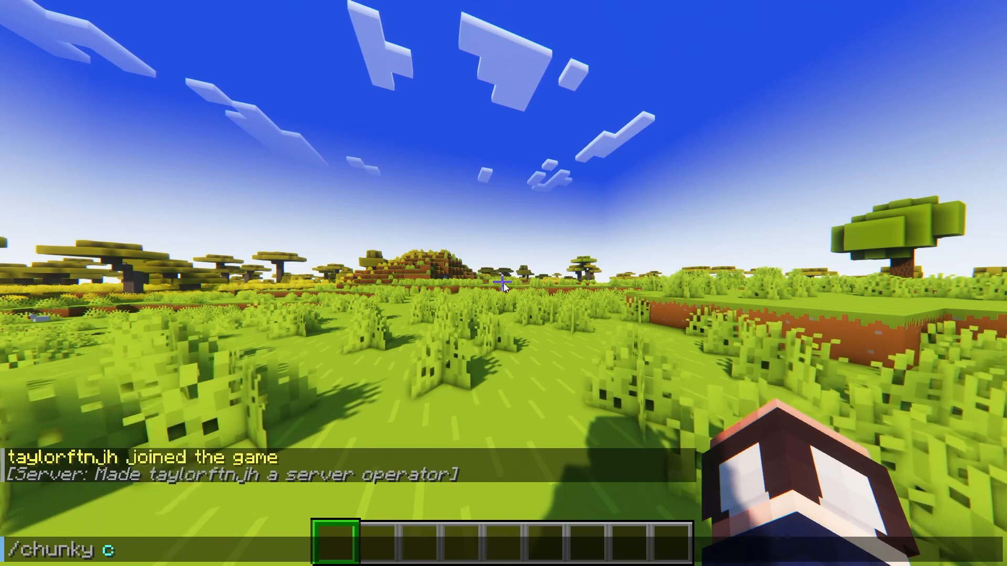
{"action": "key", "text": "Return"}
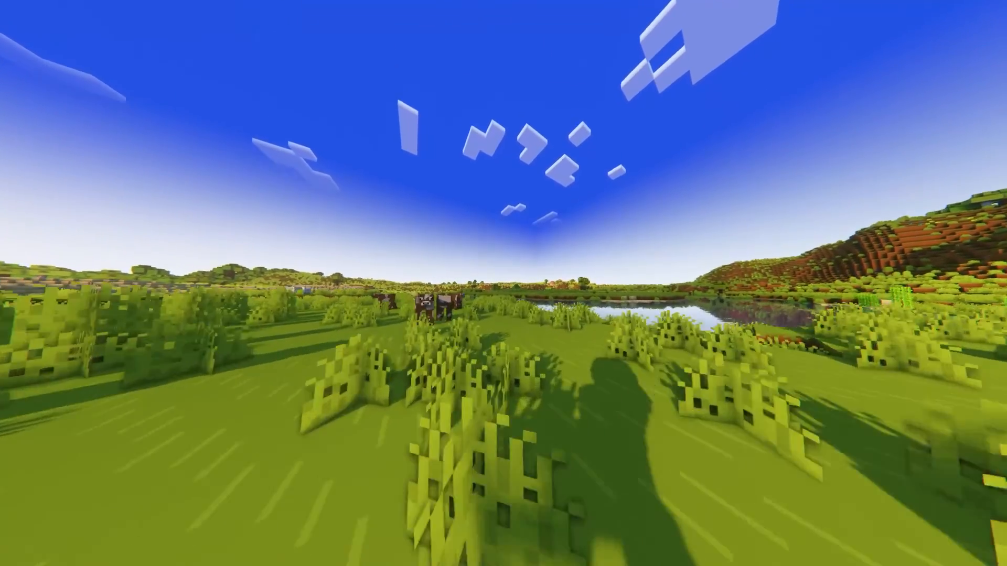
{"action": "mouse_move", "coordinate": [503, 283]}
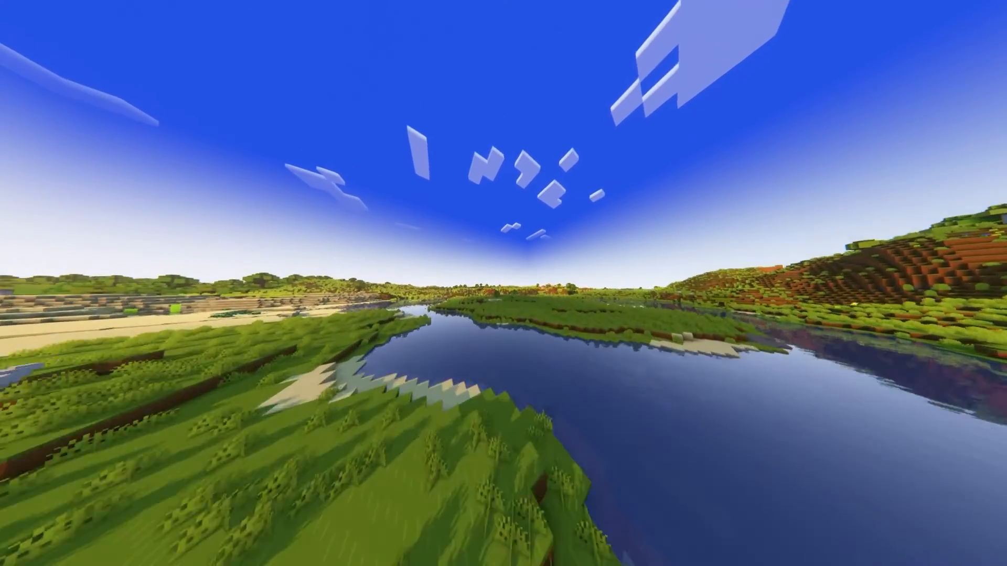
{"action": "mouse_move", "coordinate": [503, 283]}
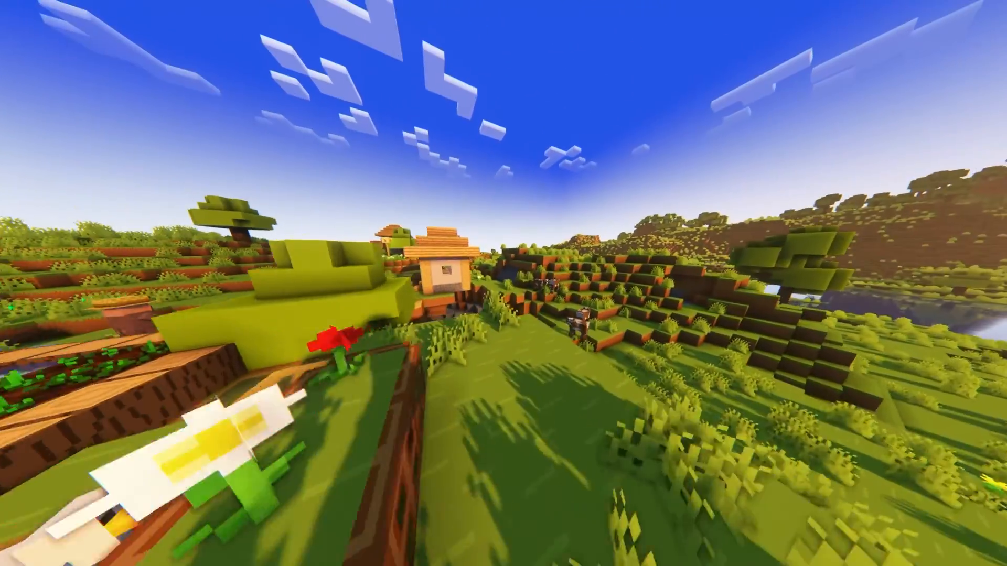
{"action": "mouse_move", "coordinate": [503, 283]}
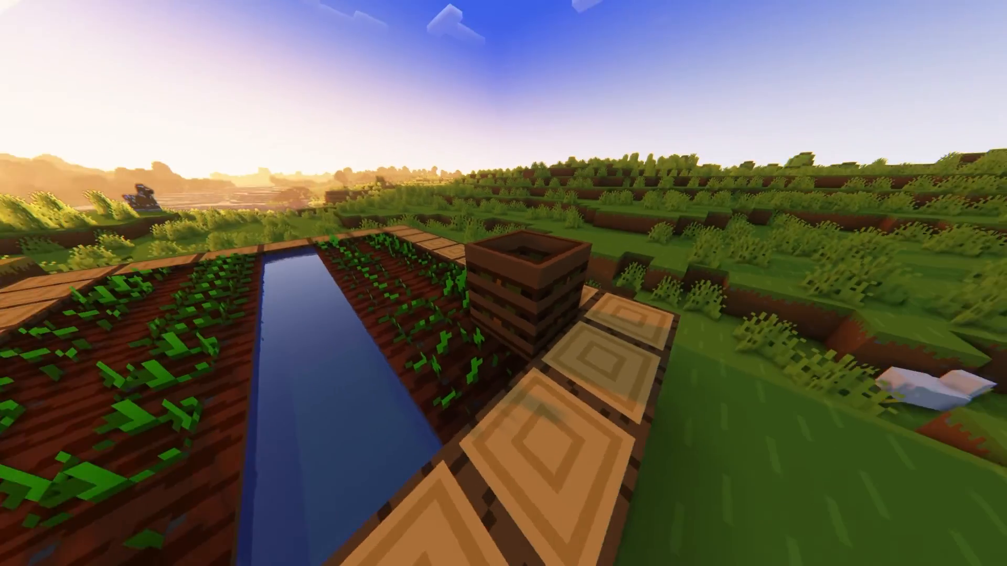
{"action": "mouse_move", "coordinate": [503, 283]}
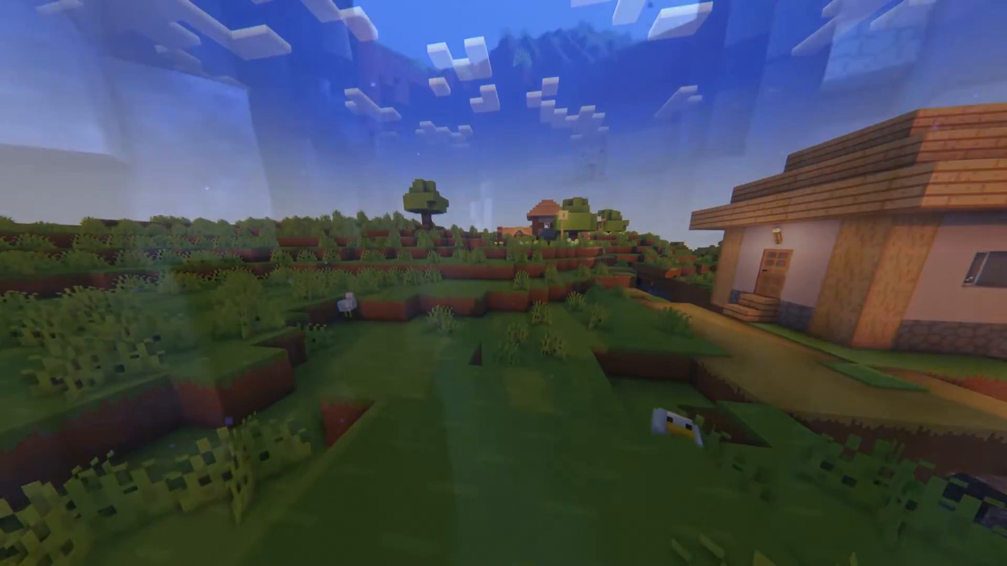